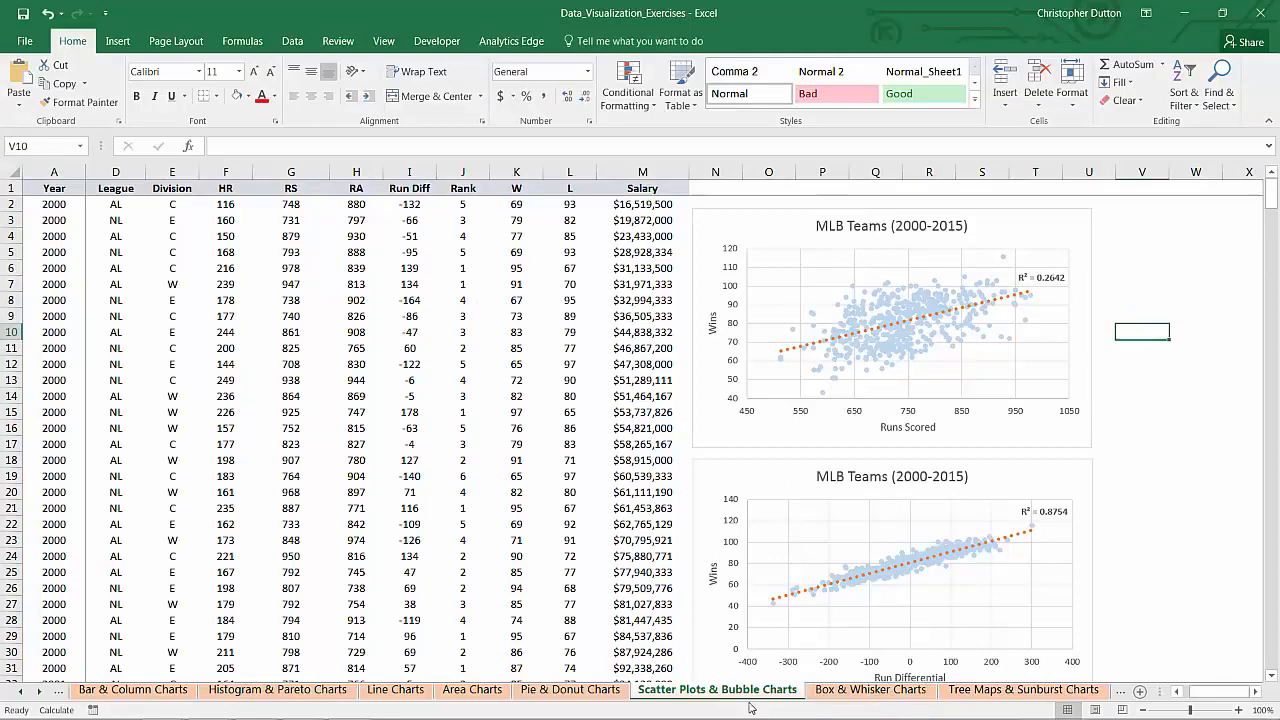
{"action": "mouse_move", "coordinate": [800, 648]}
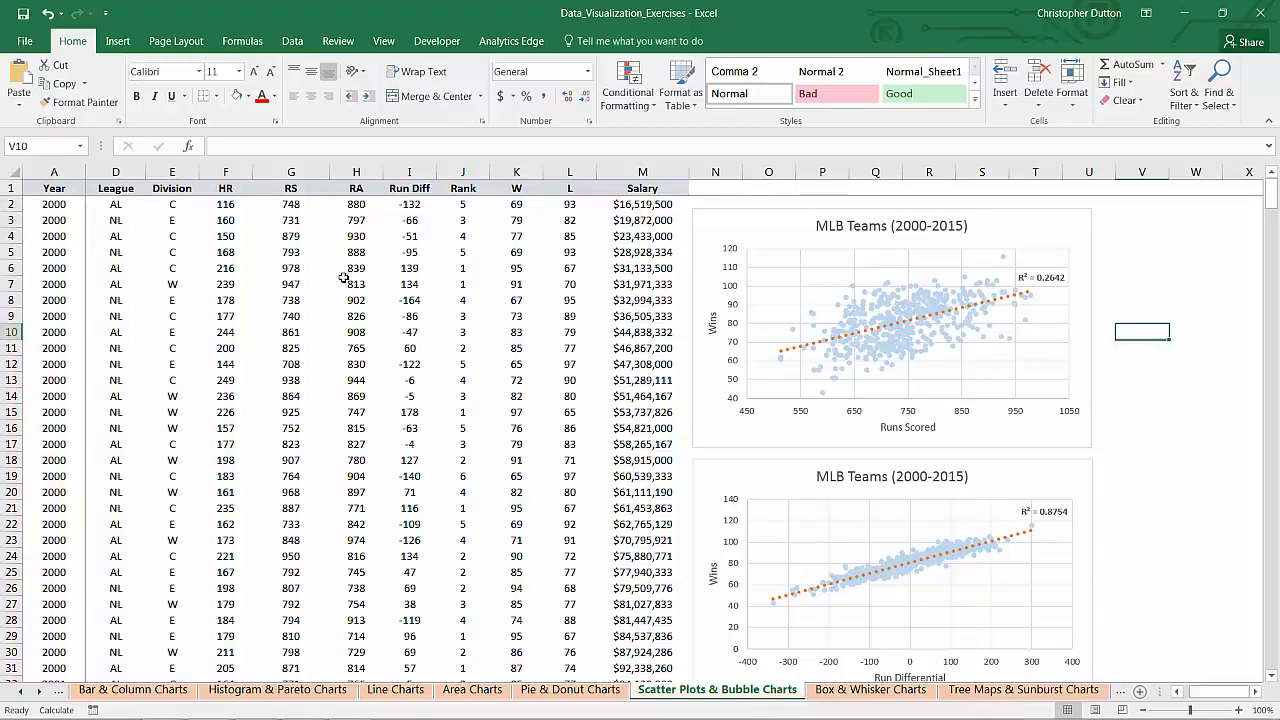
Insert an empty bubble chart from the Insert Scatter or Bubble Chart gallery.
{"action": "left_click", "coordinate": [116, 40]}
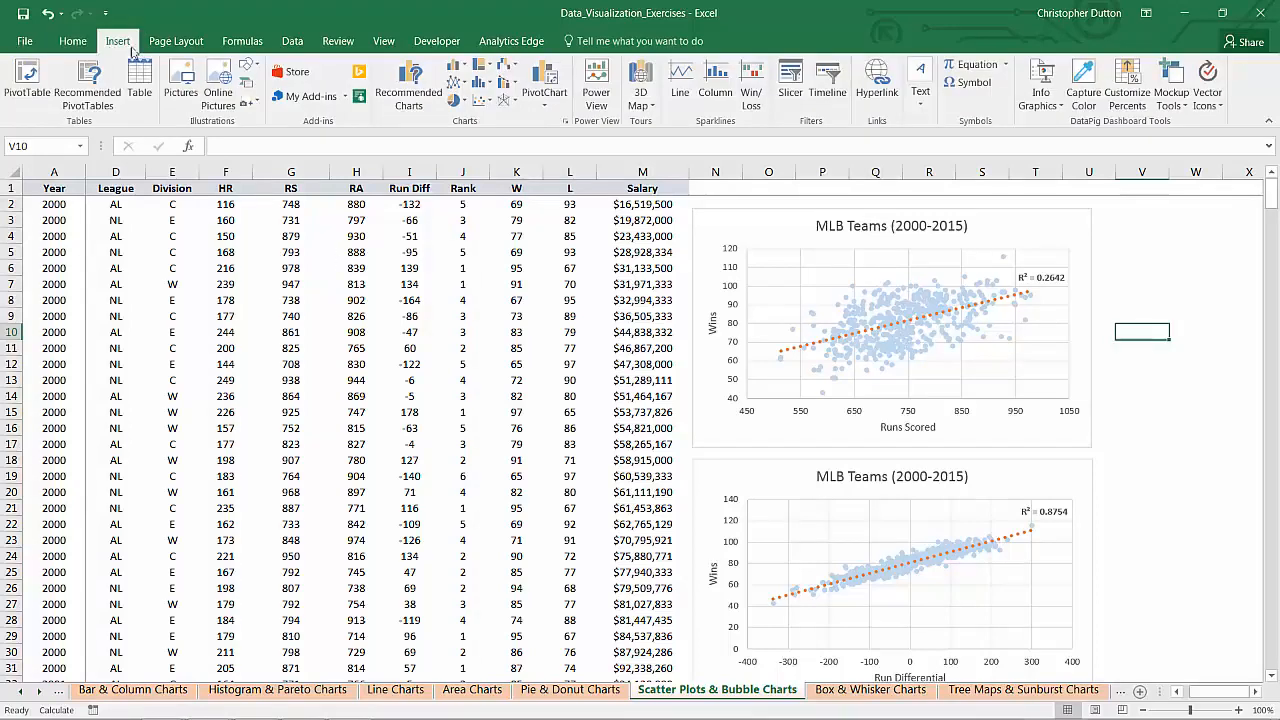
{"action": "left_click", "coordinate": [480, 96]}
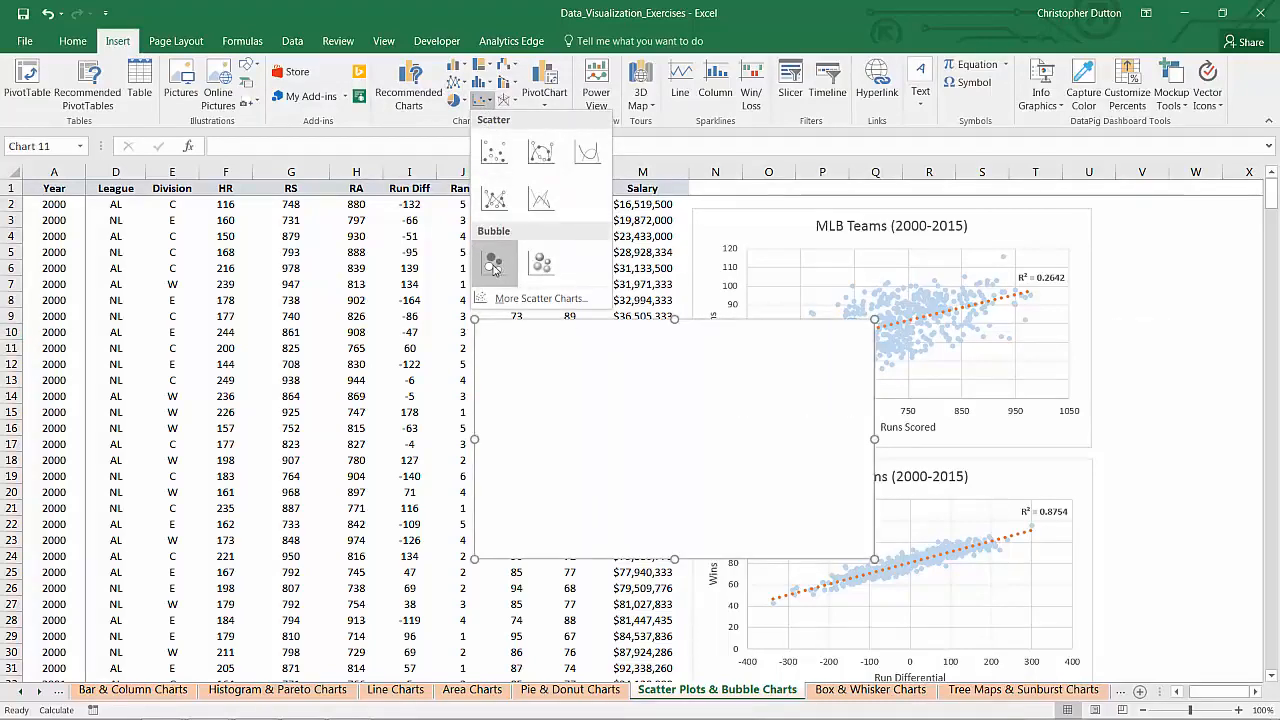
{"action": "left_click", "coordinate": [492, 264]}
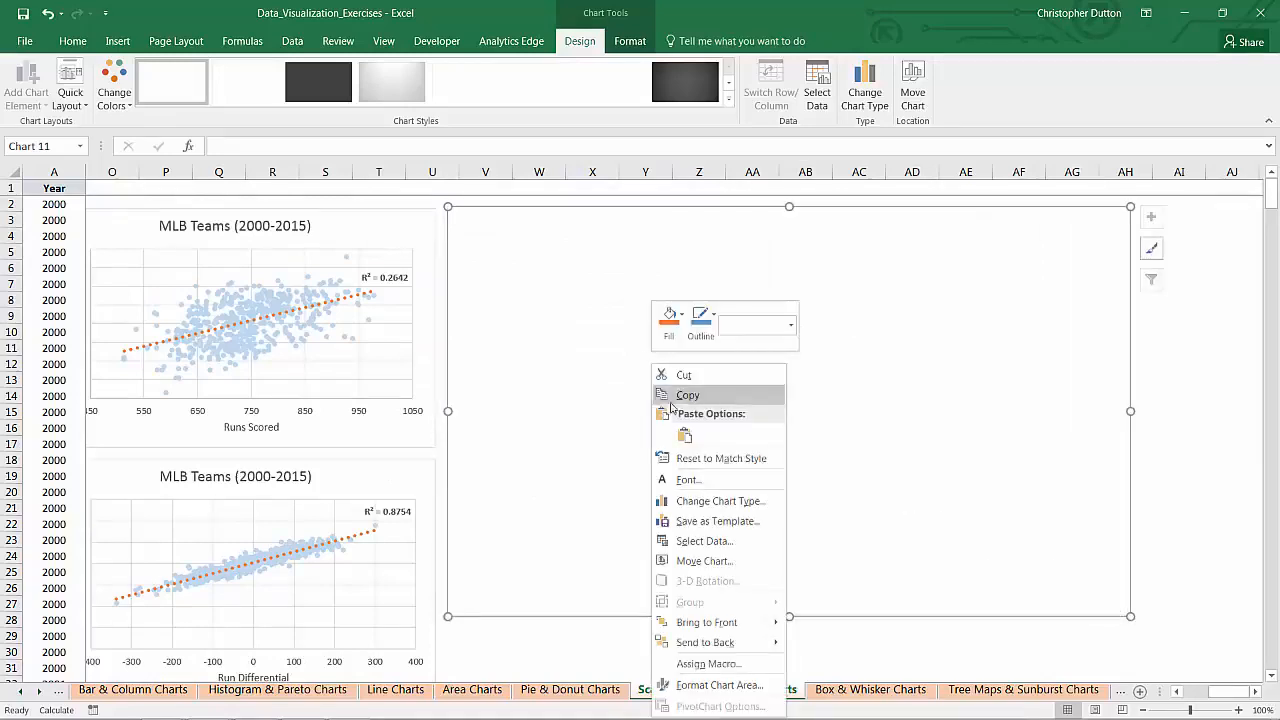
Add a new data series named 'MLB Teams (2000)' via Select Data.
{"action": "left_click", "coordinate": [704, 540]}
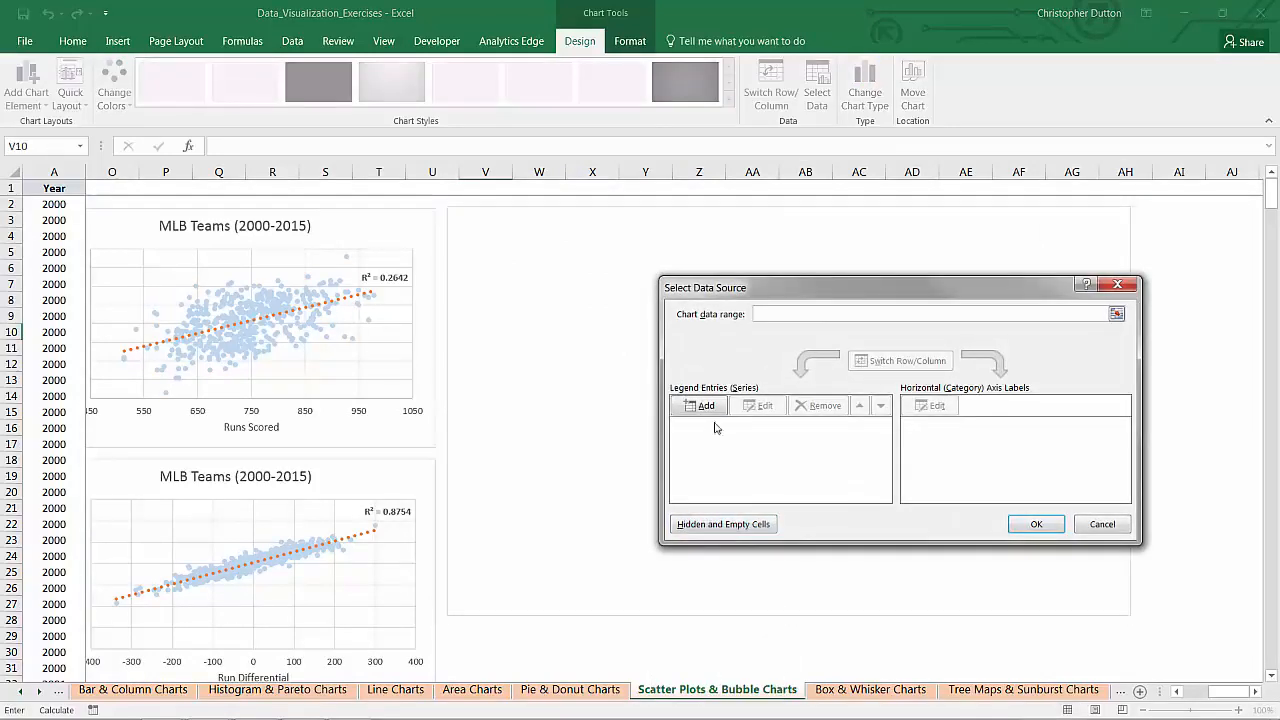
{"action": "left_click", "coordinate": [706, 404]}
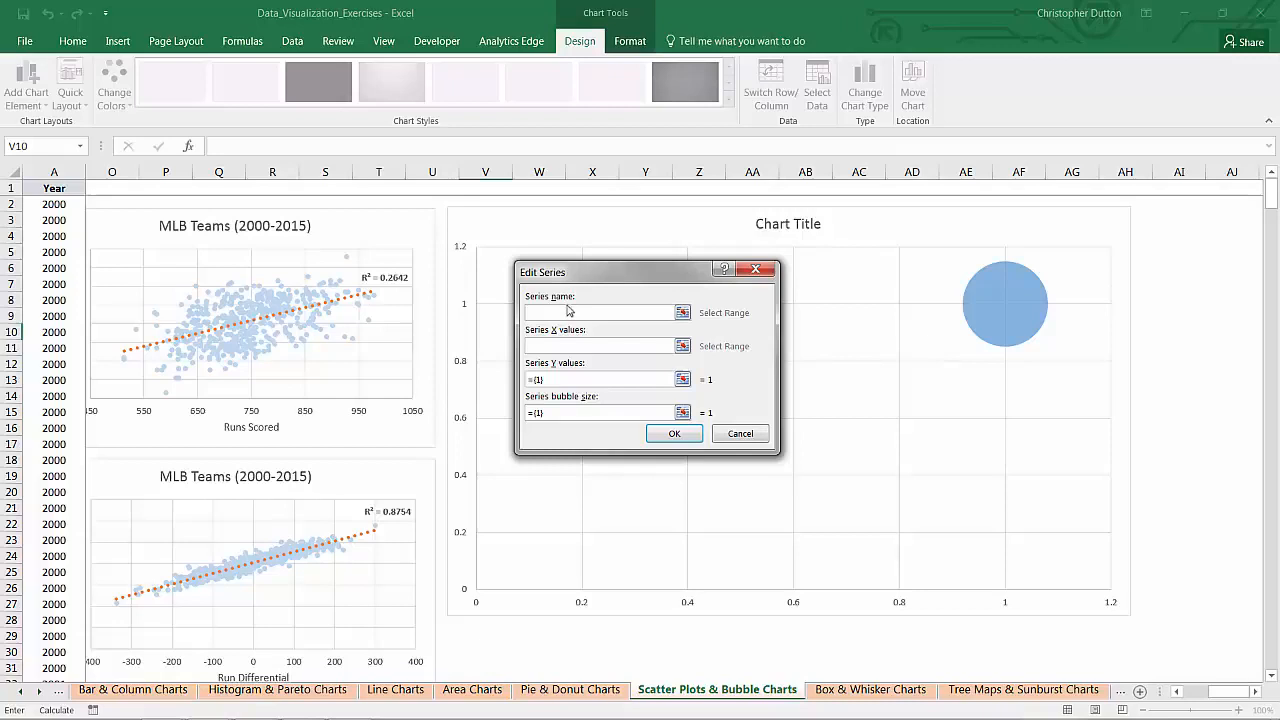
{"action": "type", "text": "MLB"}
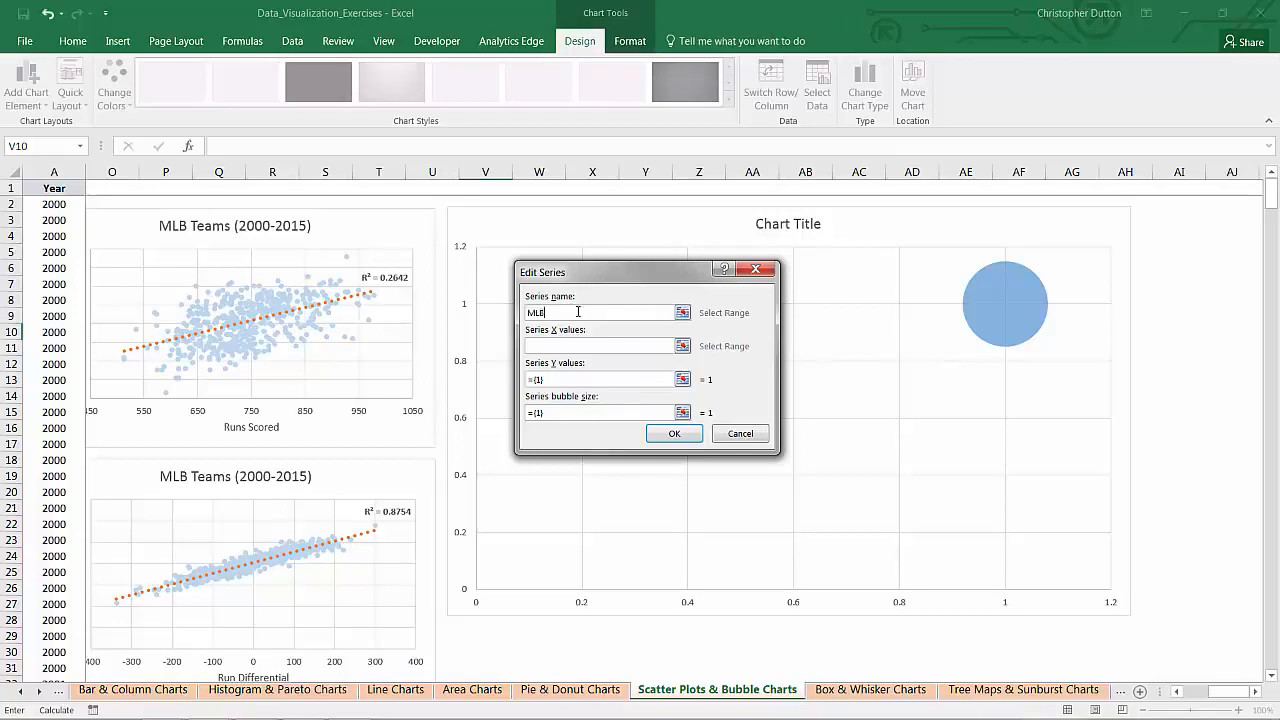
{"action": "type", "text": "Teams ("}
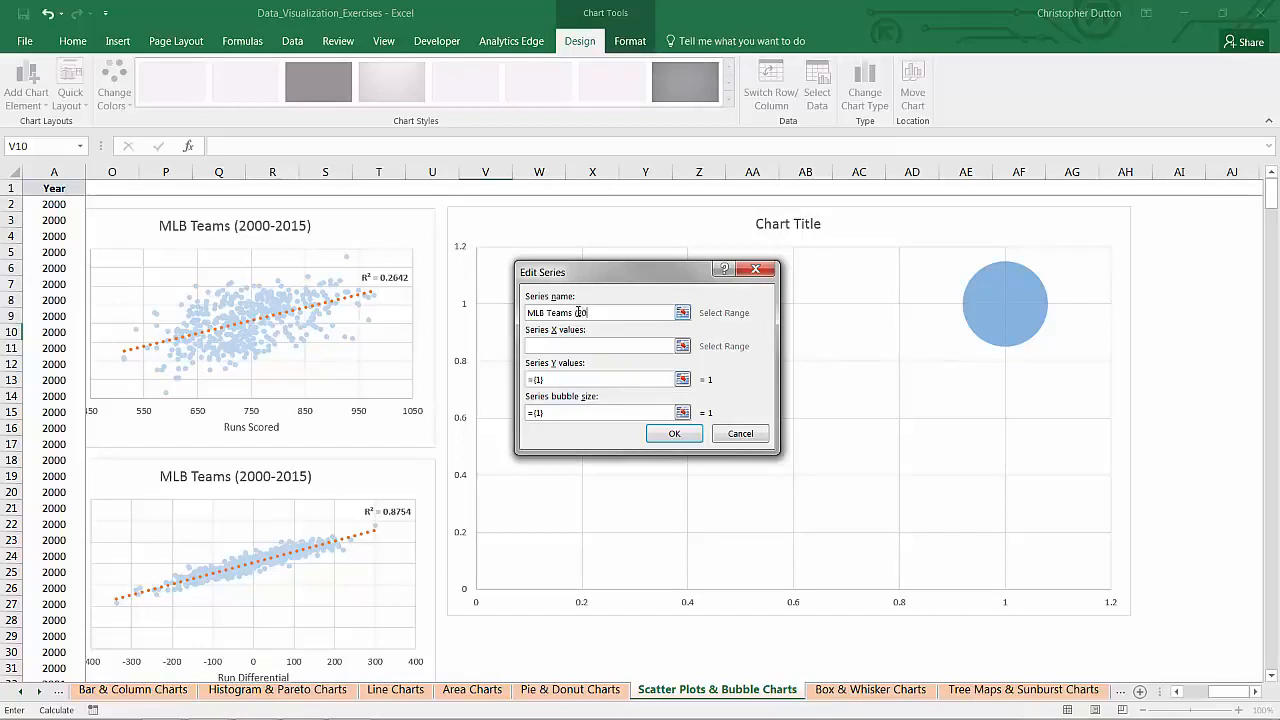
{"action": "type", "text": "2000"}
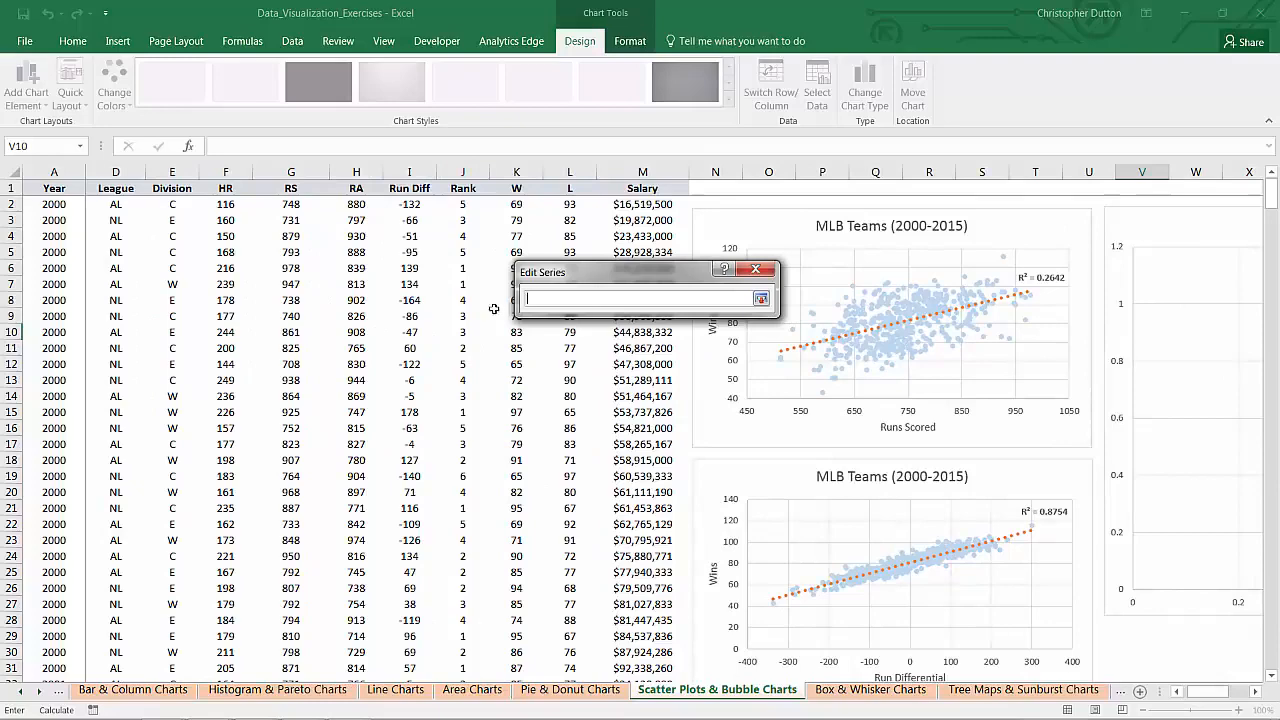
Use the 2000 Run Diff column as X values and the W column as Y values.
{"action": "left_click", "coordinate": [408, 204]}
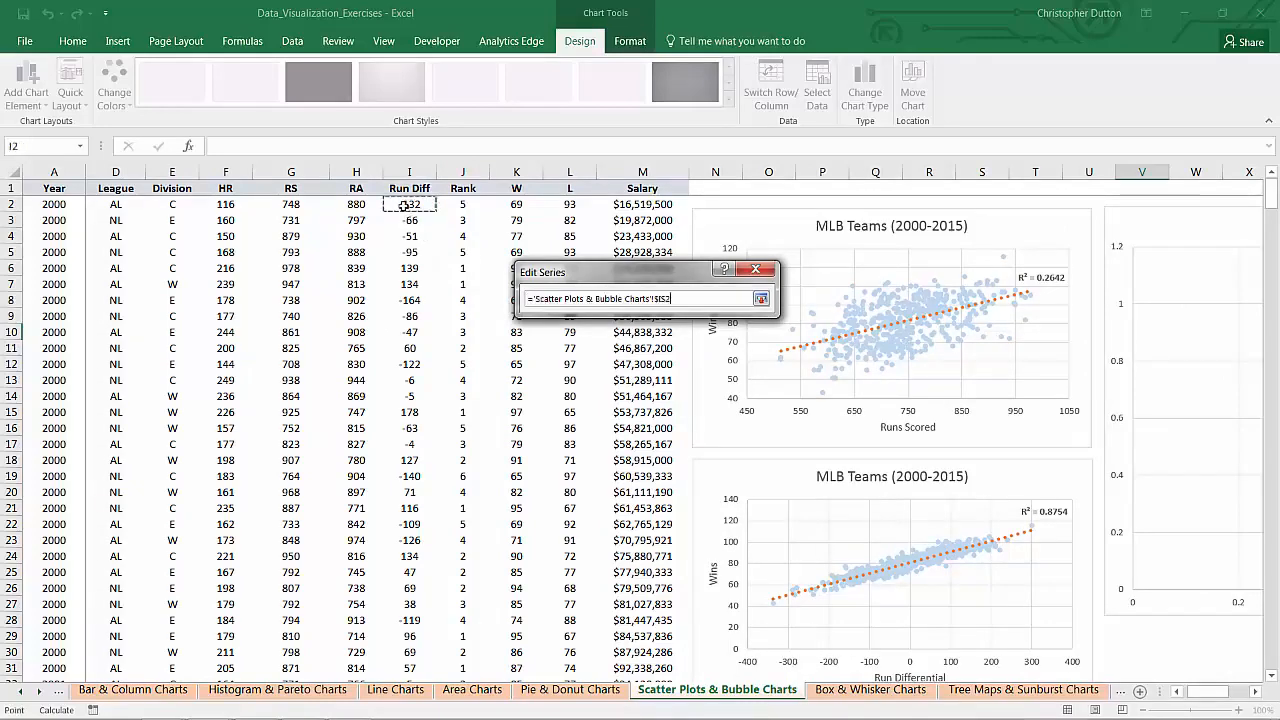
{"action": "left_click_drag", "start_coordinate": [408, 204], "coordinate": [408, 668]}
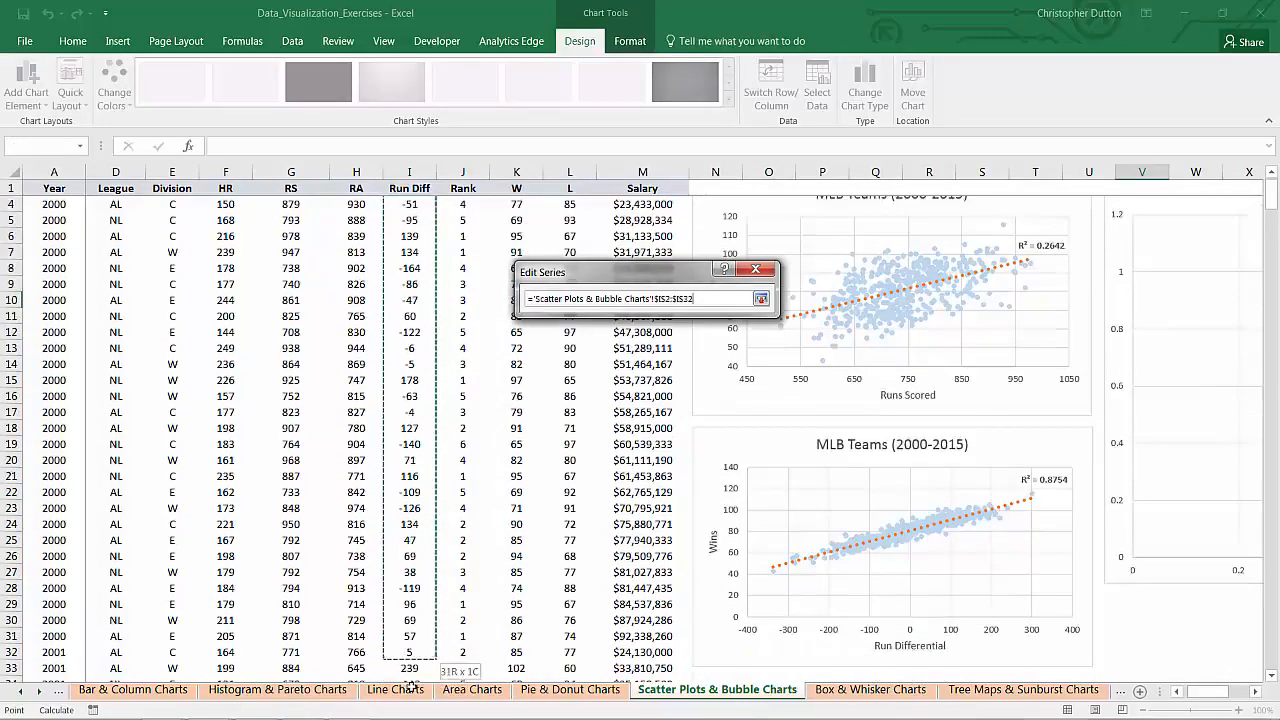
{"action": "scroll", "scroll_direction": "down", "scroll_amount": 3}
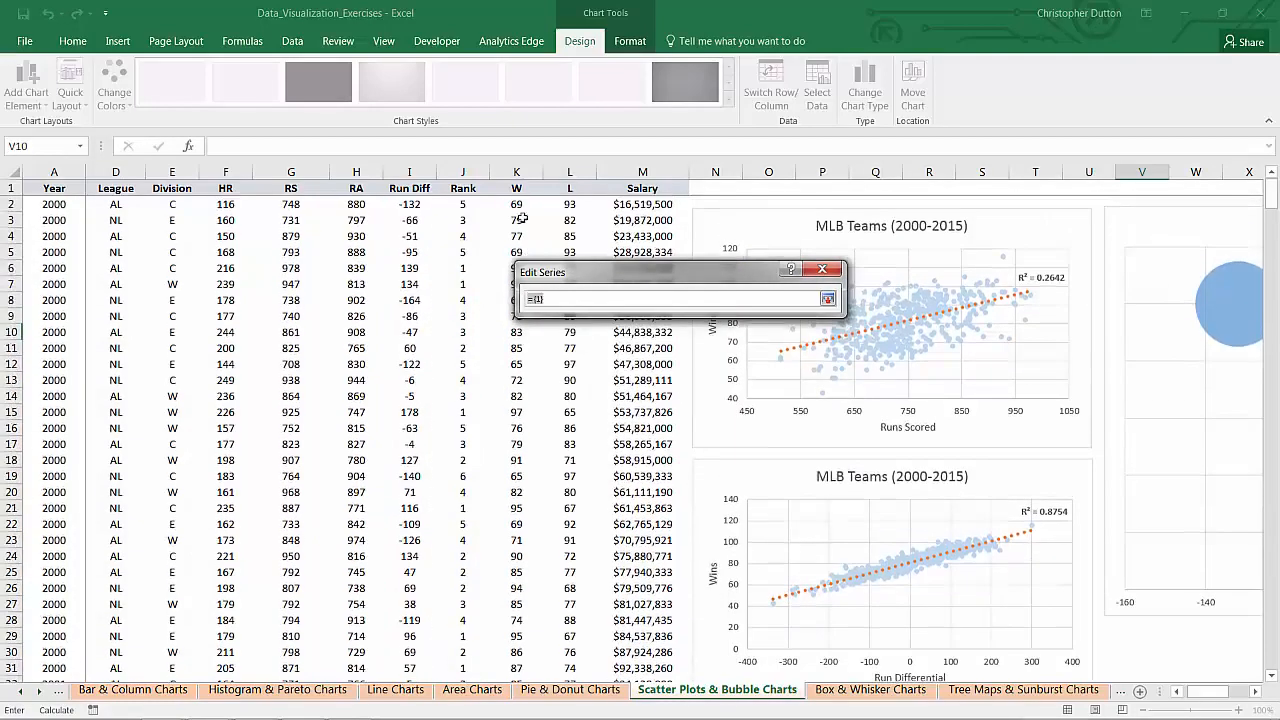
{"action": "left_click_drag", "start_coordinate": [516, 204], "coordinate": [516, 604]}
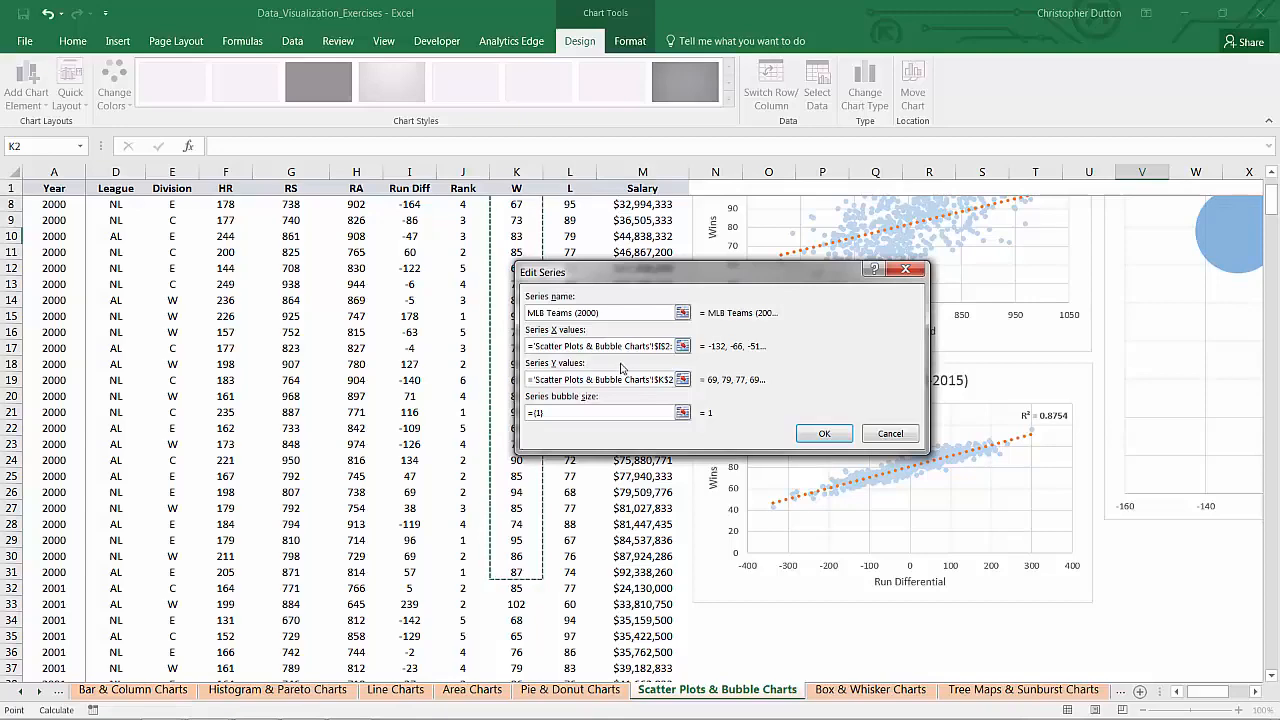
Set the bubble sizes to the 2000 Salary column and confirm the series.
{"action": "left_click", "coordinate": [600, 412]}
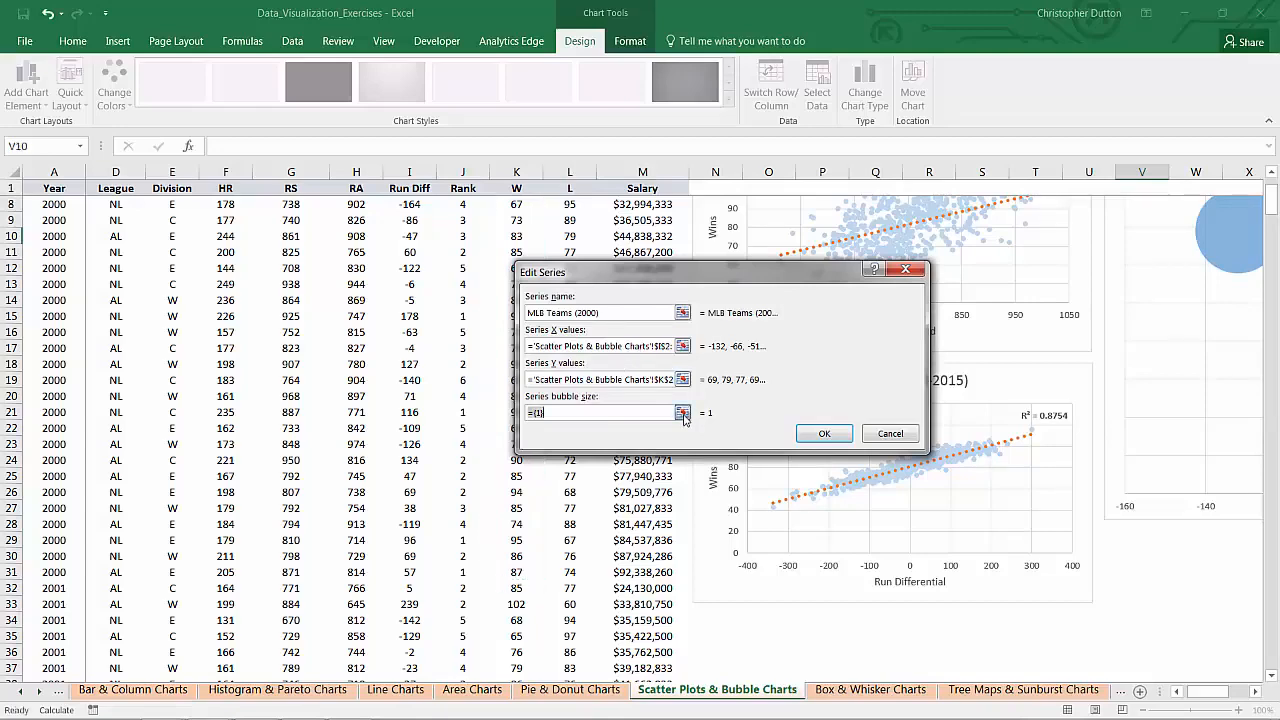
{"action": "left_click", "coordinate": [682, 412]}
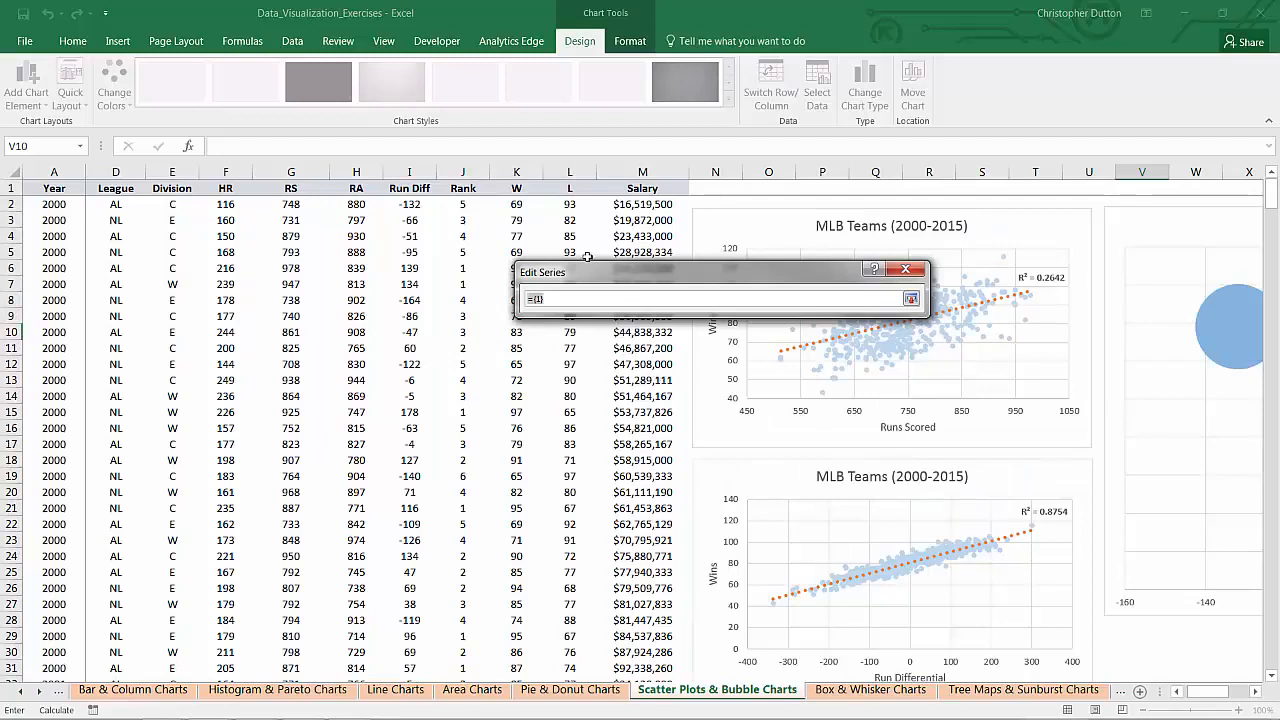
{"action": "left_click", "coordinate": [642, 204]}
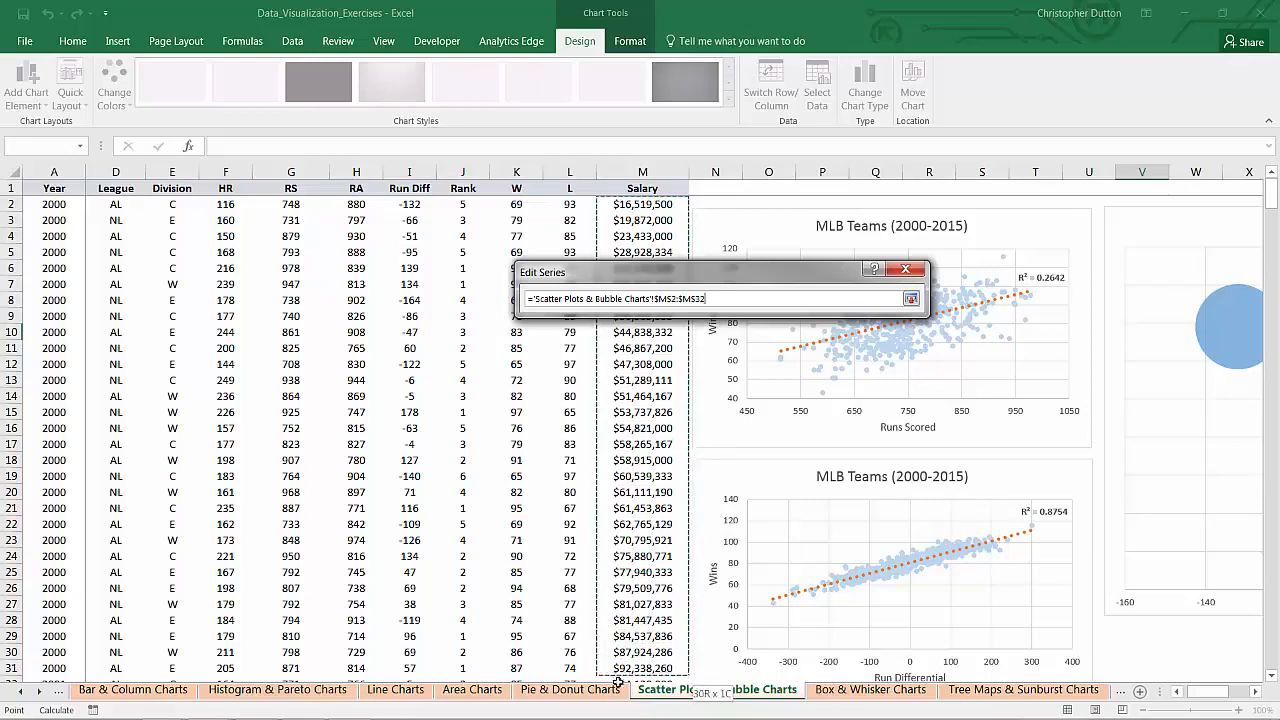
{"action": "scroll", "scroll_direction": "down", "scroll_amount": 3}
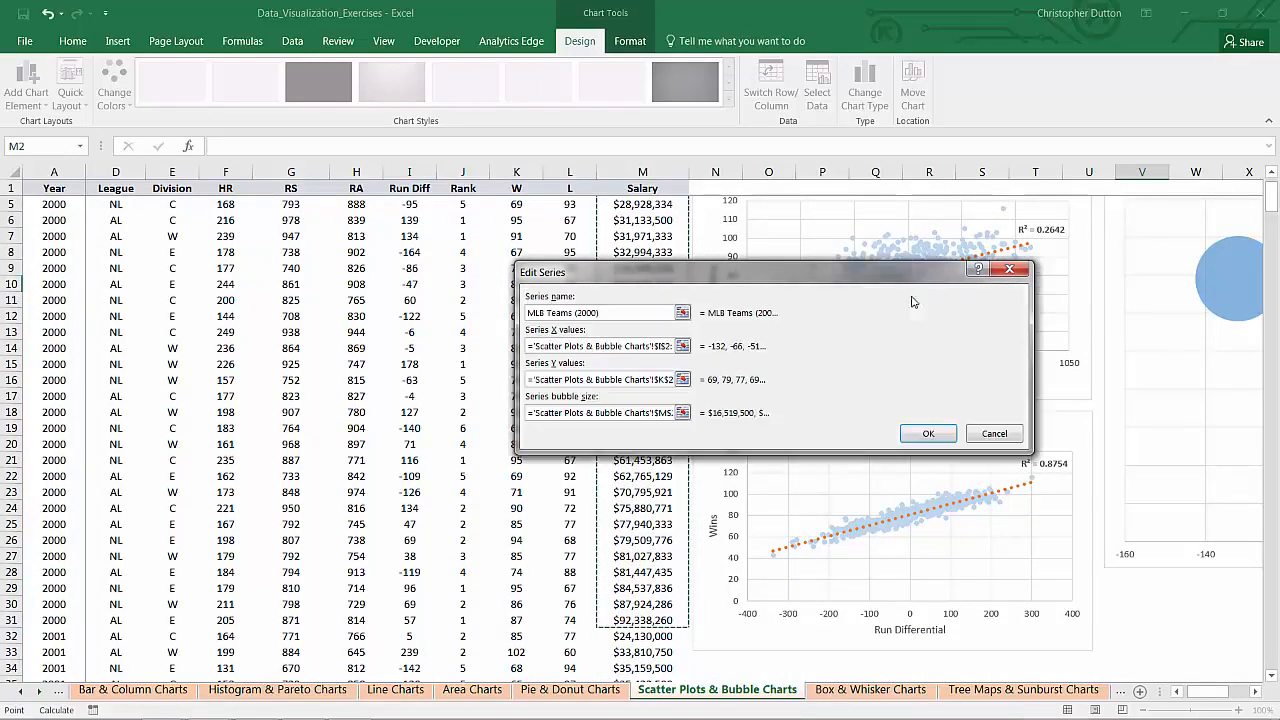
{"action": "left_click", "coordinate": [928, 432]}
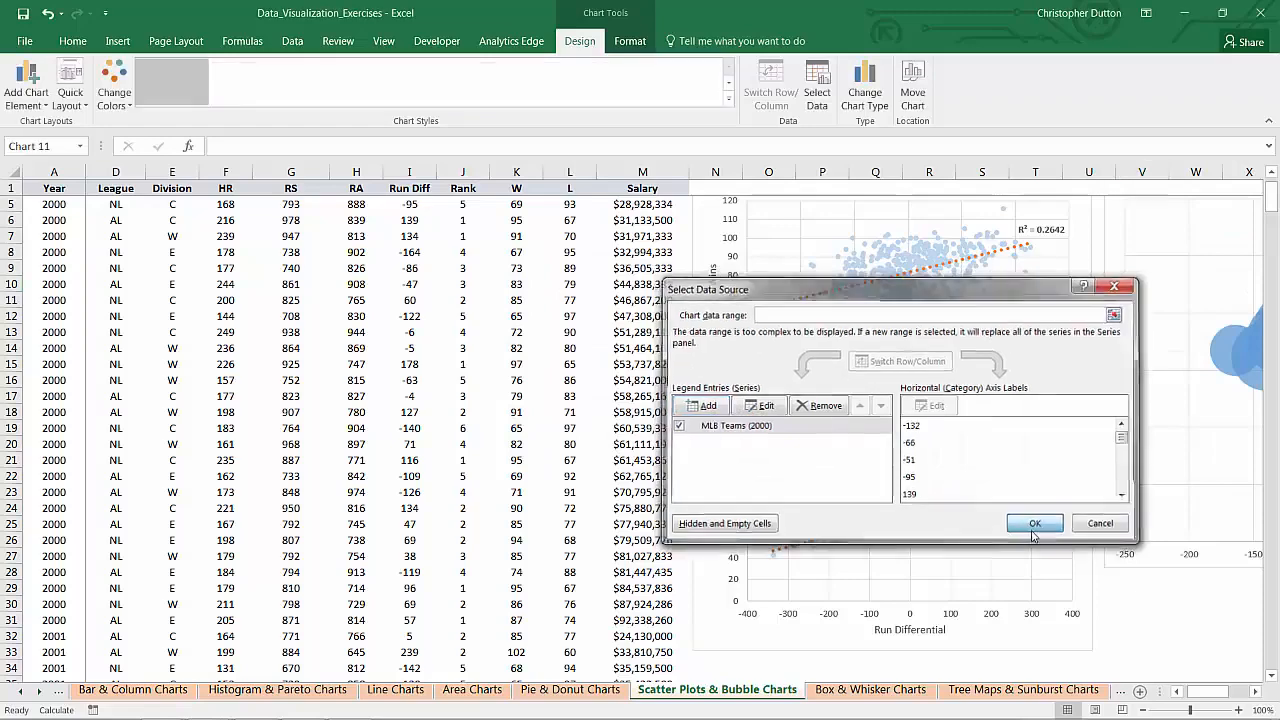
Apply the data source so the chart shows the MLB Teams (2000) bubbles.
{"action": "left_click", "coordinate": [1034, 524]}
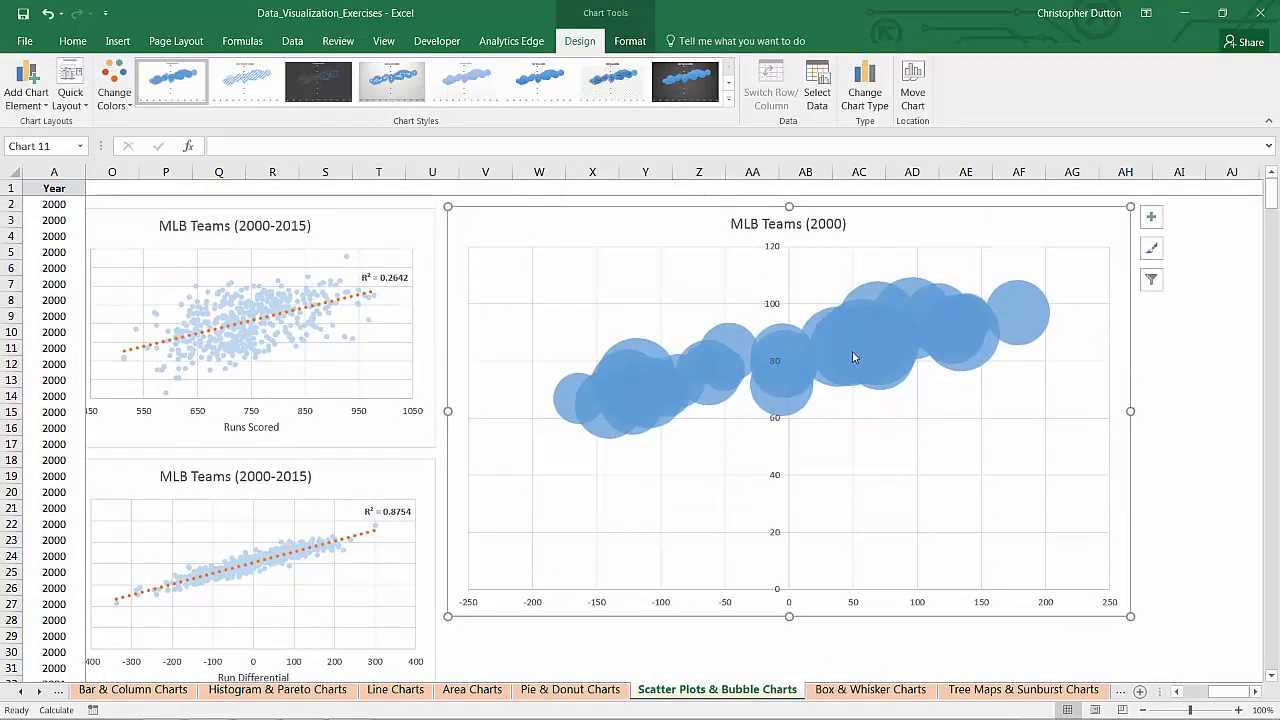
{"action": "mouse_move", "coordinate": [856, 358]}
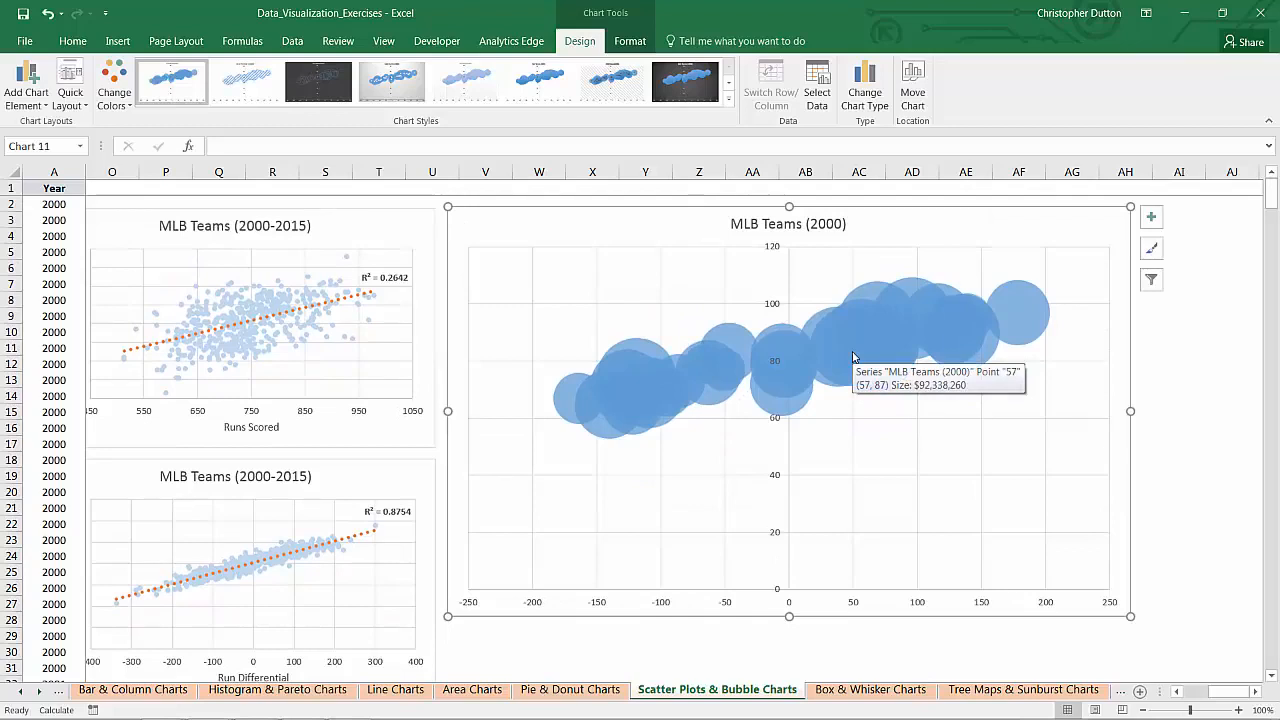
{"action": "mouse_move", "coordinate": [760, 584]}
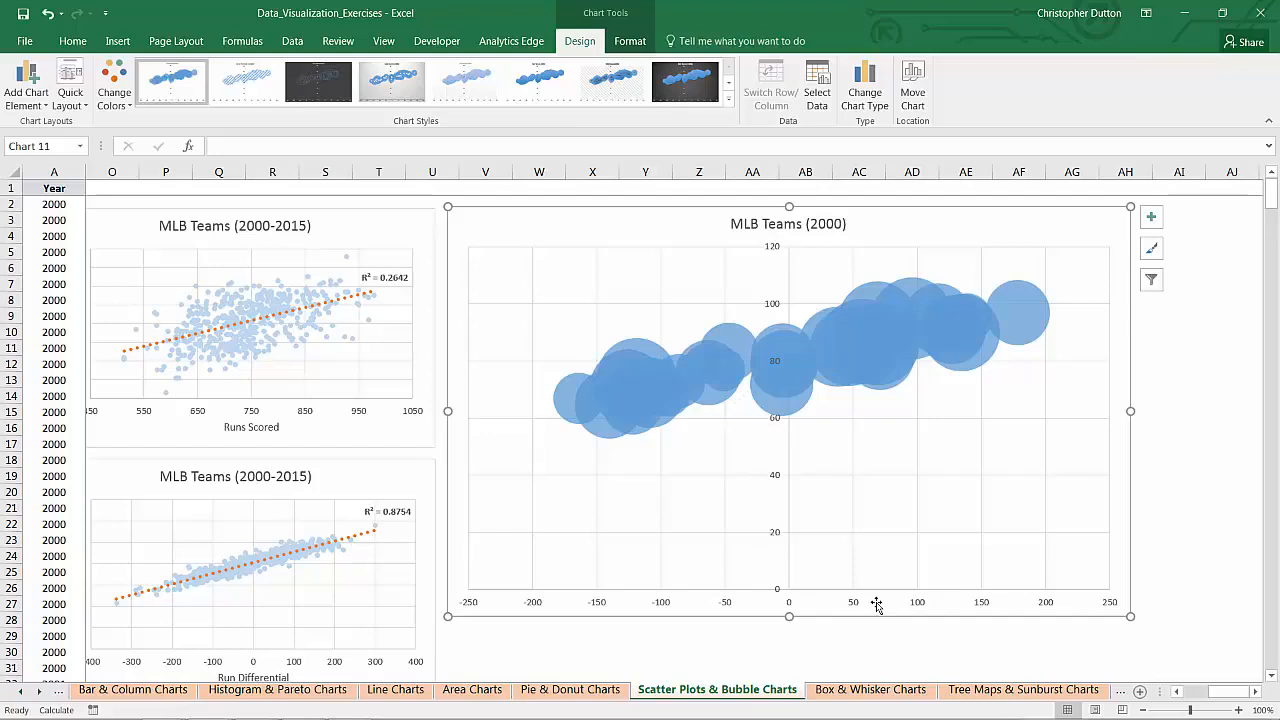
{"action": "mouse_move", "coordinate": [772, 600]}
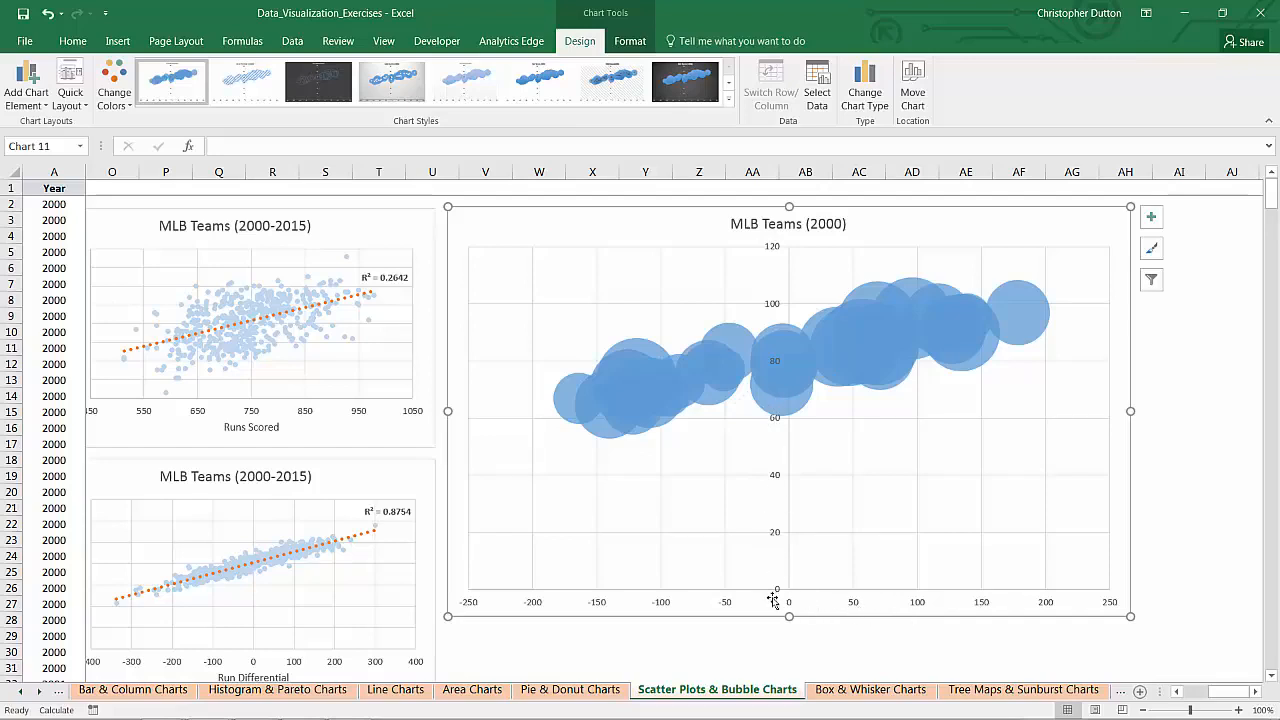
{"action": "mouse_move", "coordinate": [892, 604]}
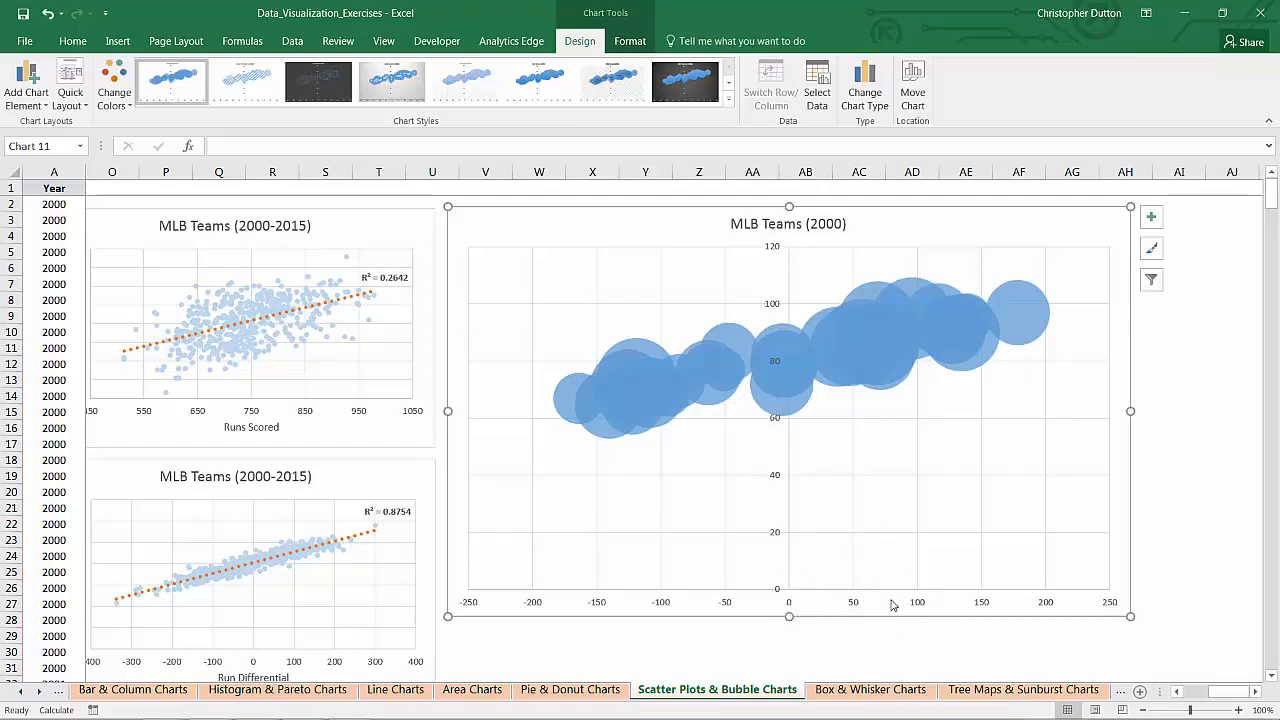
Make the vertical axis cross at -200 and set the vertical axis minimum to 40.
{"action": "right_click", "coordinate": [892, 604]}
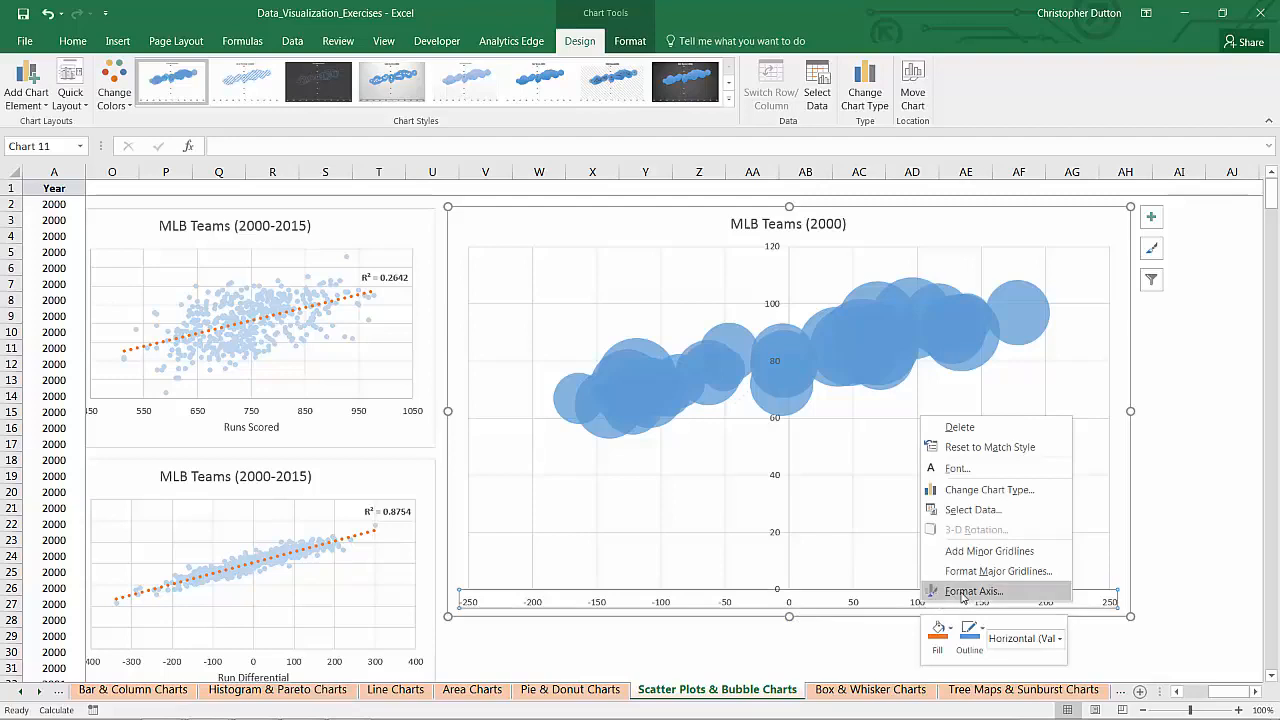
{"action": "left_click", "coordinate": [972, 592]}
{"action": "type", "text": "-200"}
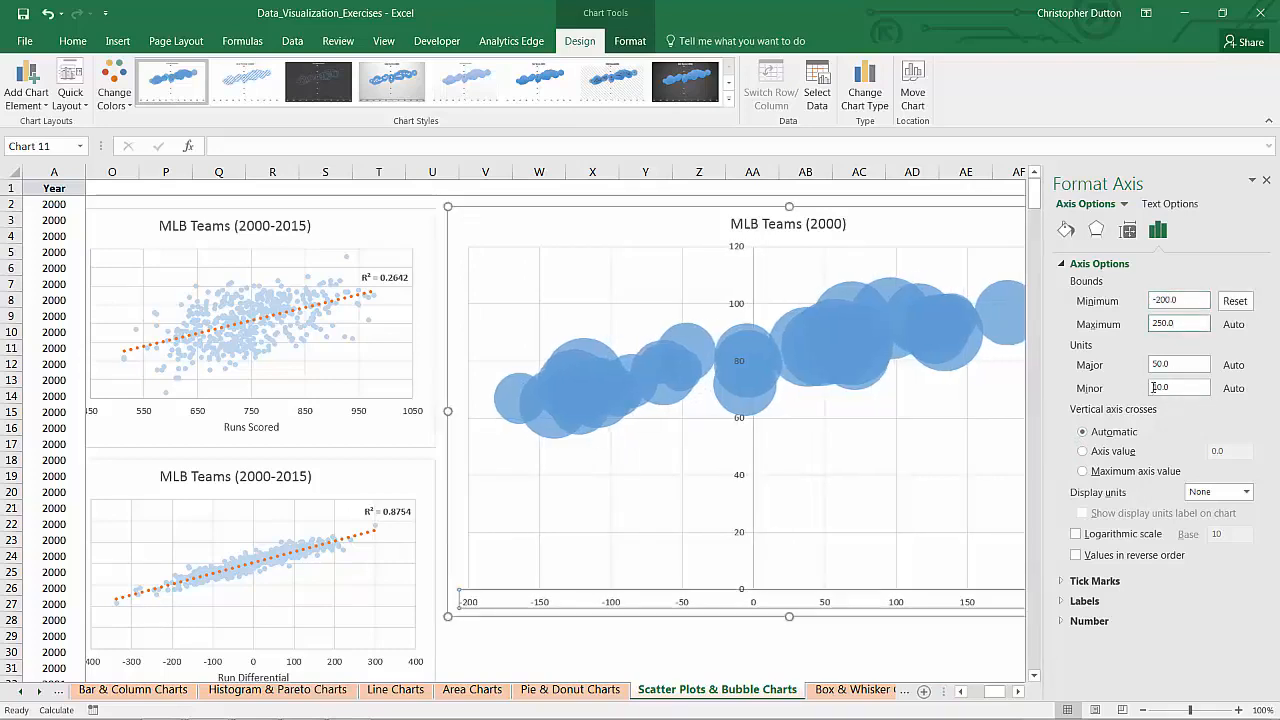
{"action": "left_click", "coordinate": [1082, 452]}
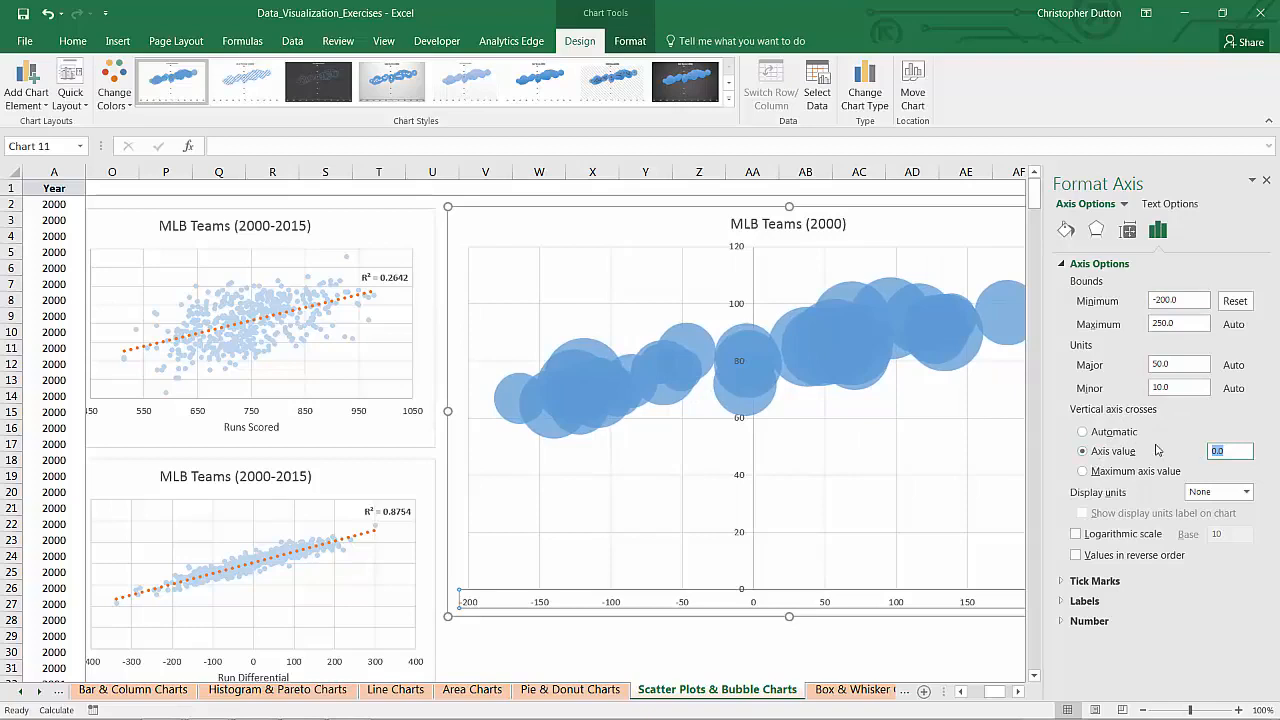
{"action": "type", "text": "-200"}
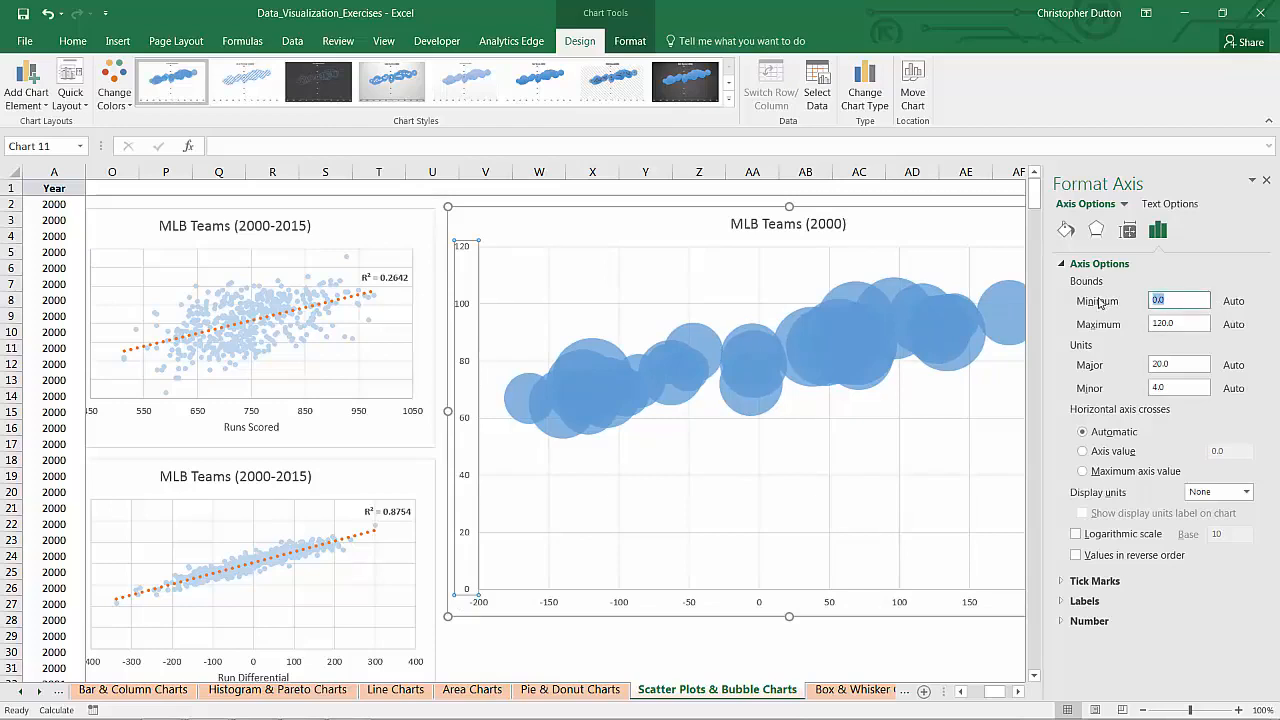
{"action": "type", "text": "40"}
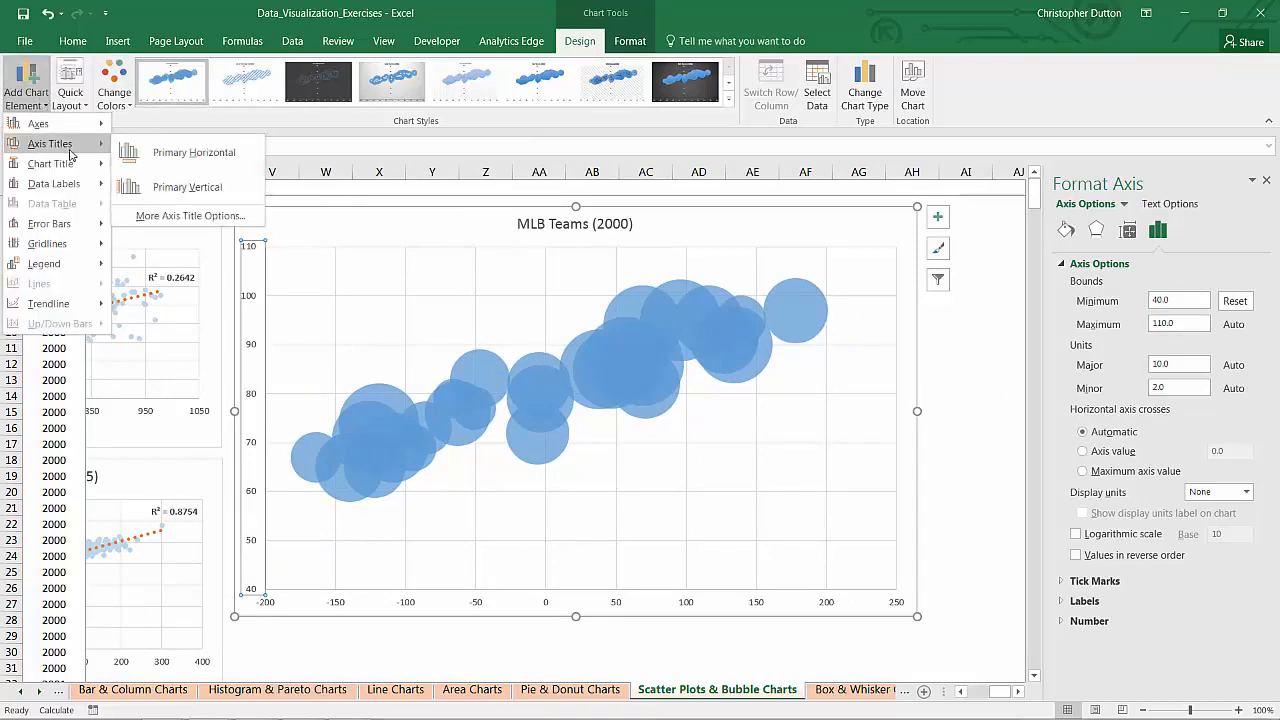
Add axis titles 'Run Differential' (horizontal) and 'Wins' (vertical).
{"action": "left_click", "coordinate": [188, 188]}
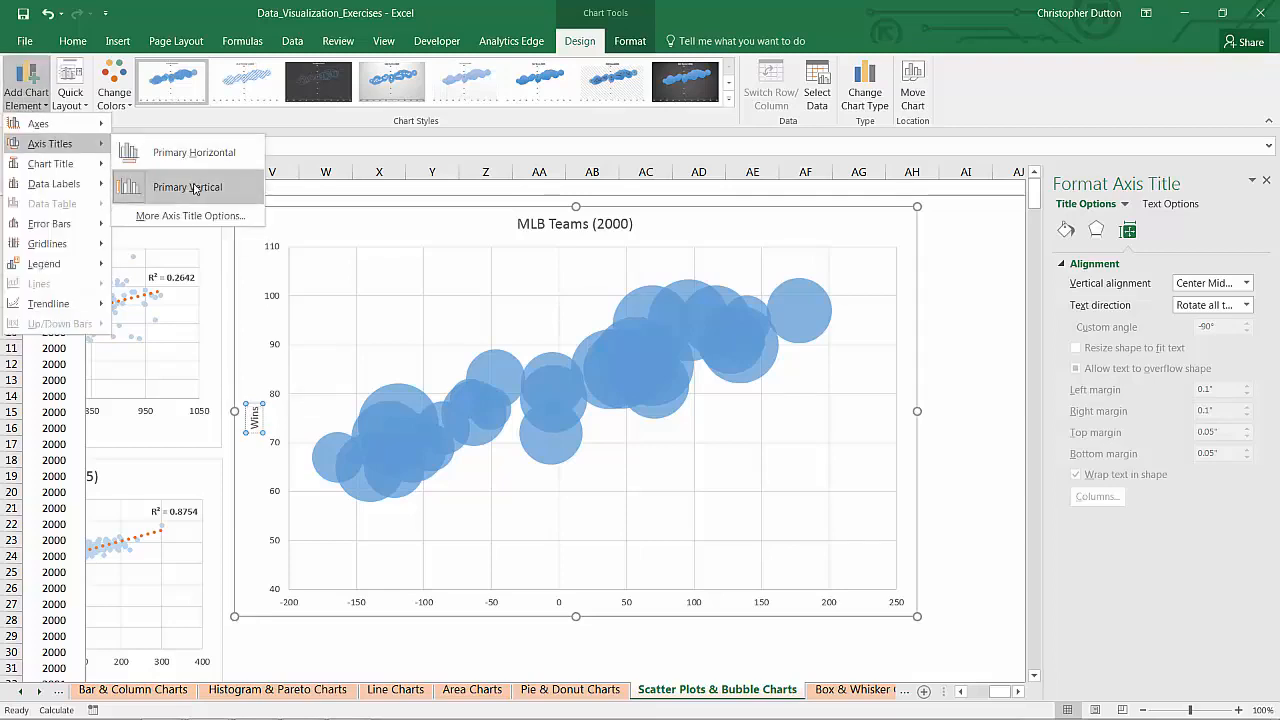
{"action": "left_click", "coordinate": [208, 152]}
{"action": "type", "text": "Run Differential"}
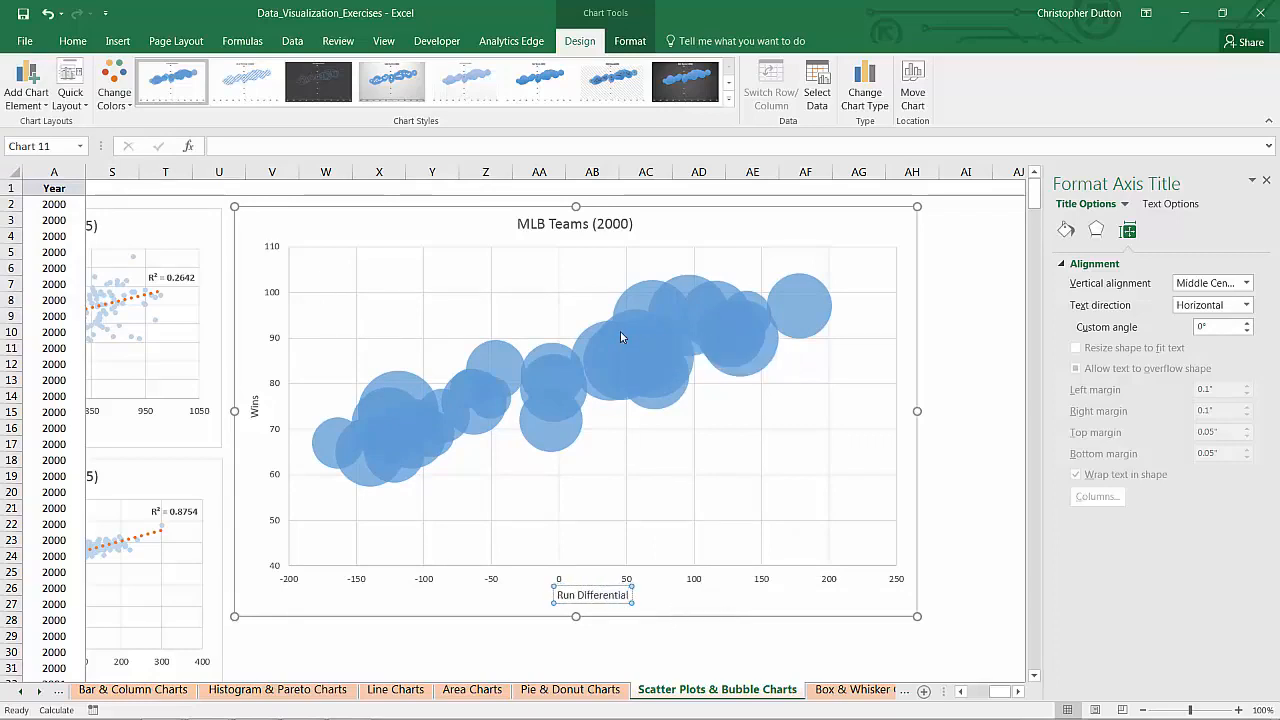
Size bubbles by width instead of area and scale bubble size to 50.
{"action": "right_click", "coordinate": [620, 336]}
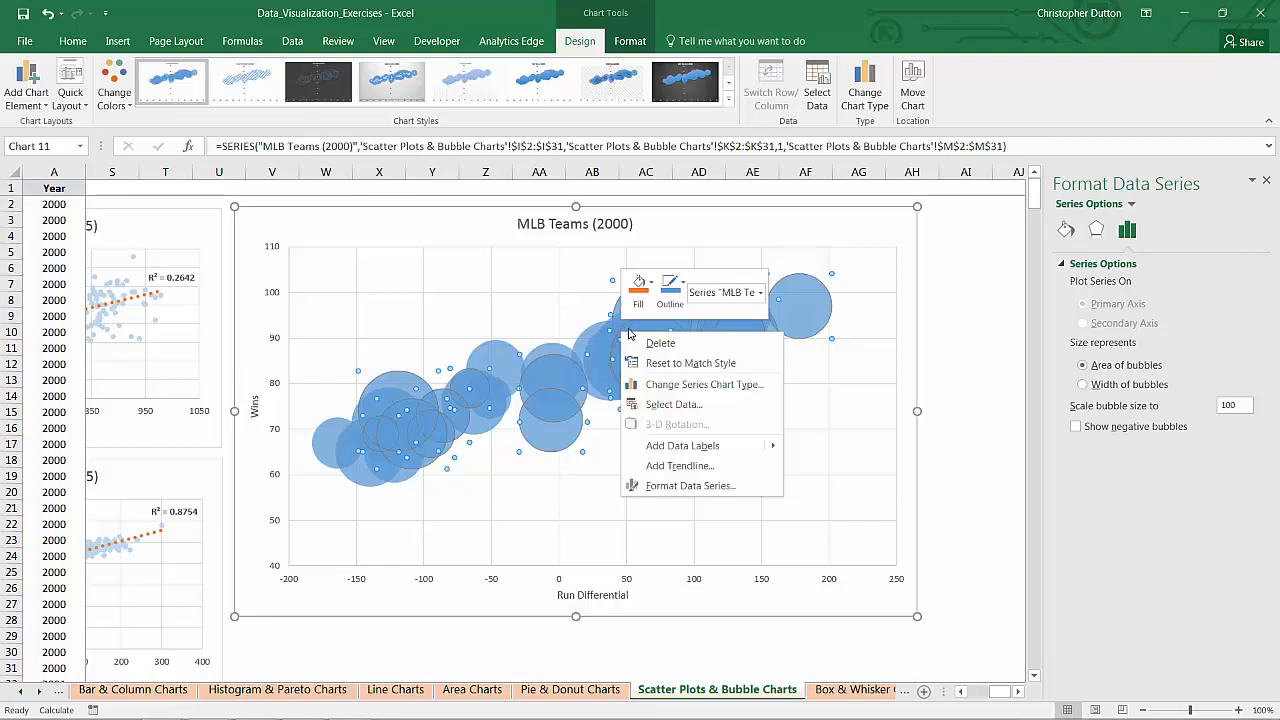
{"action": "left_click", "coordinate": [1002, 350]}
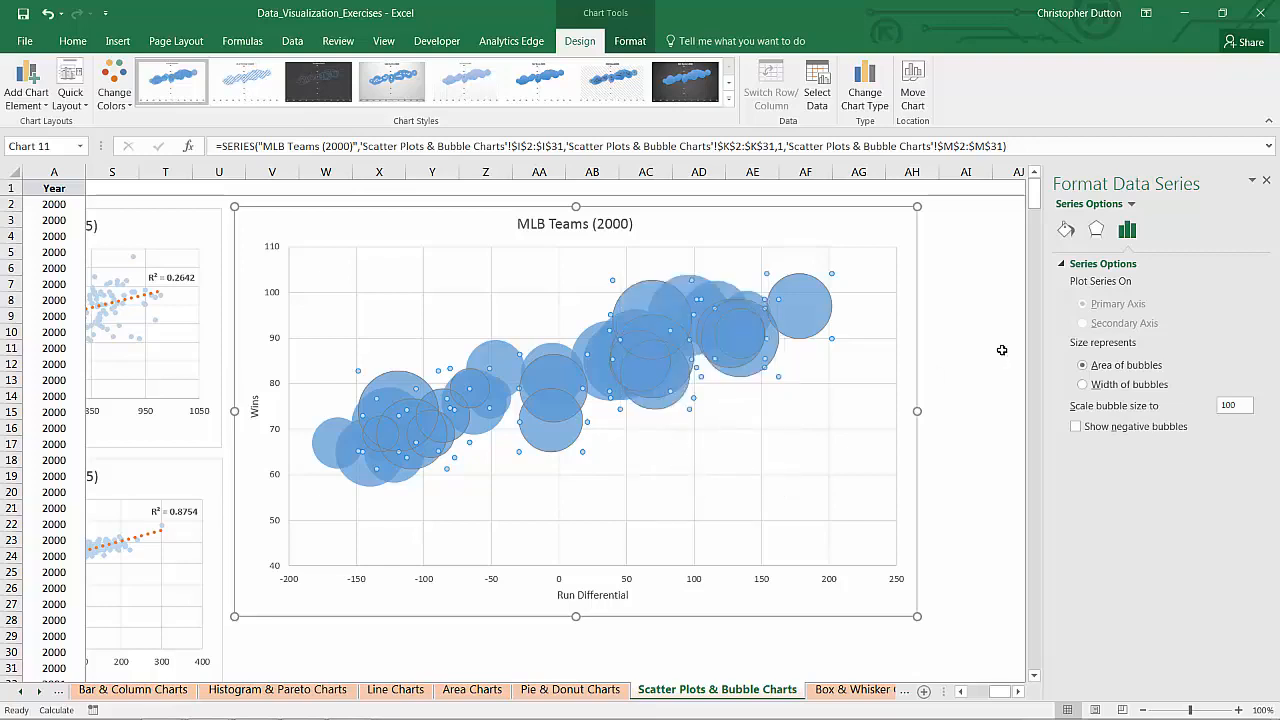
{"action": "mouse_move", "coordinate": [1184, 328]}
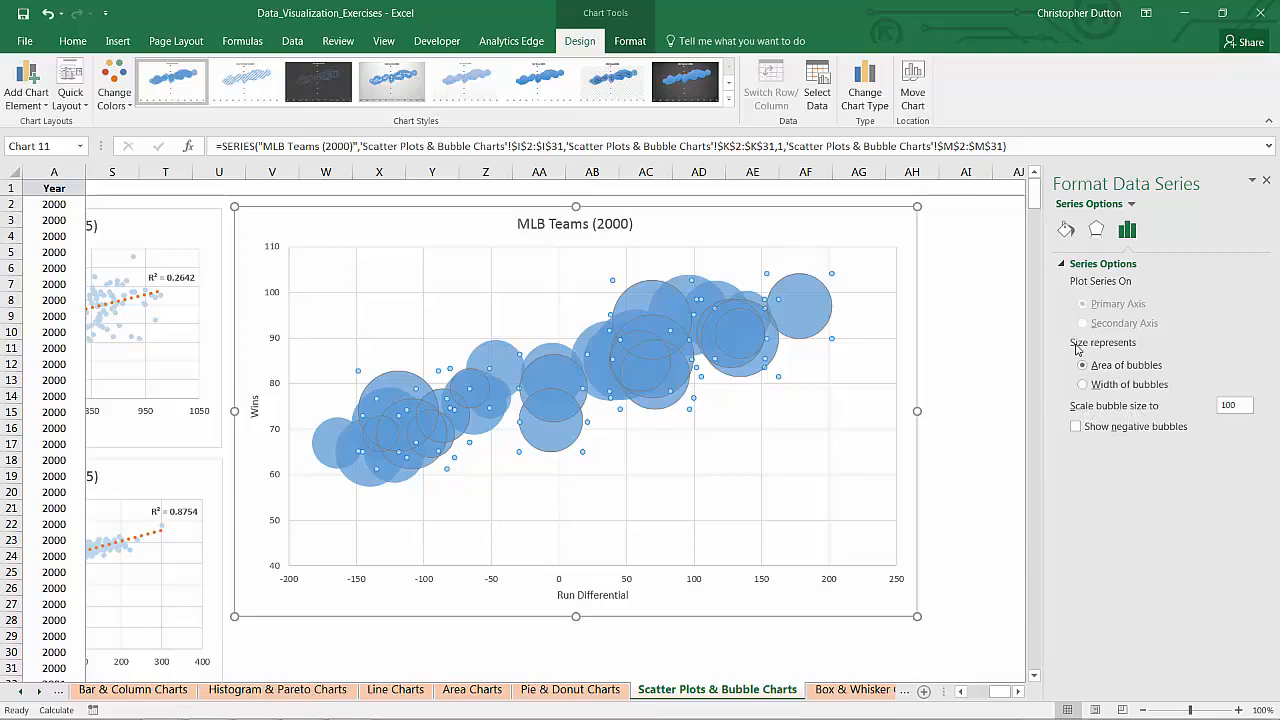
{"action": "mouse_move", "coordinate": [1092, 392]}
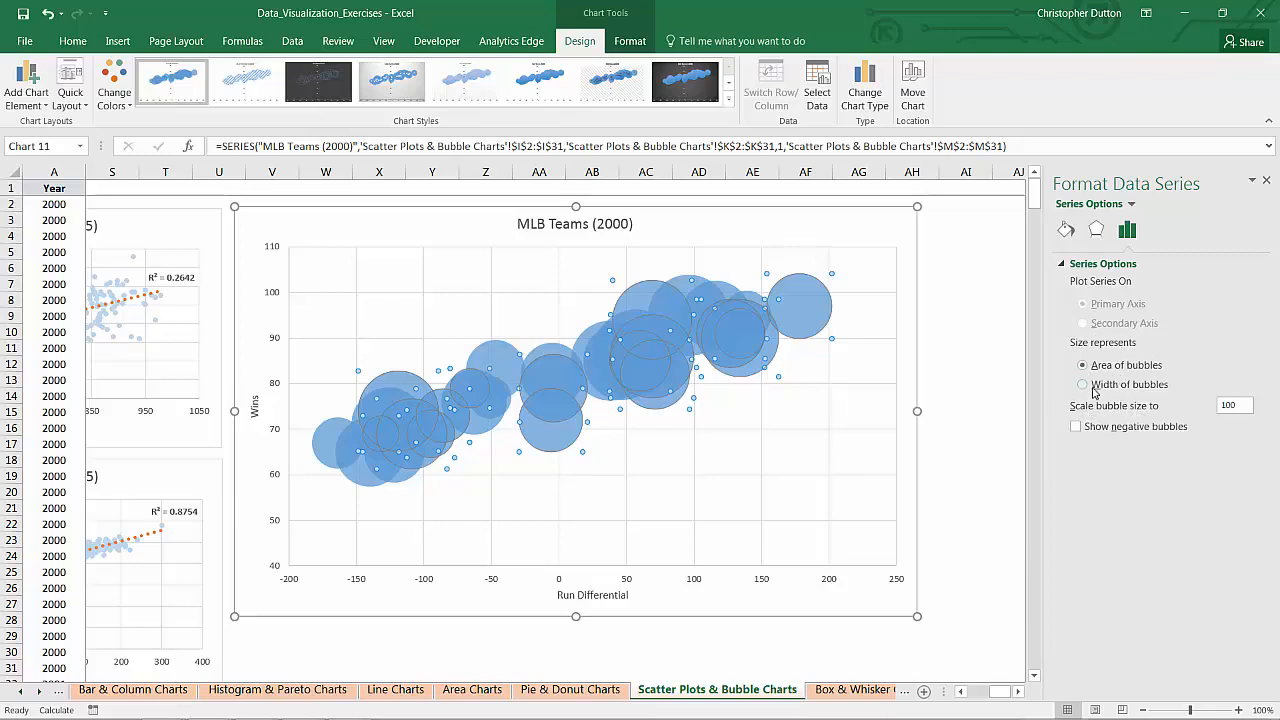
{"action": "left_click", "coordinate": [1082, 384]}
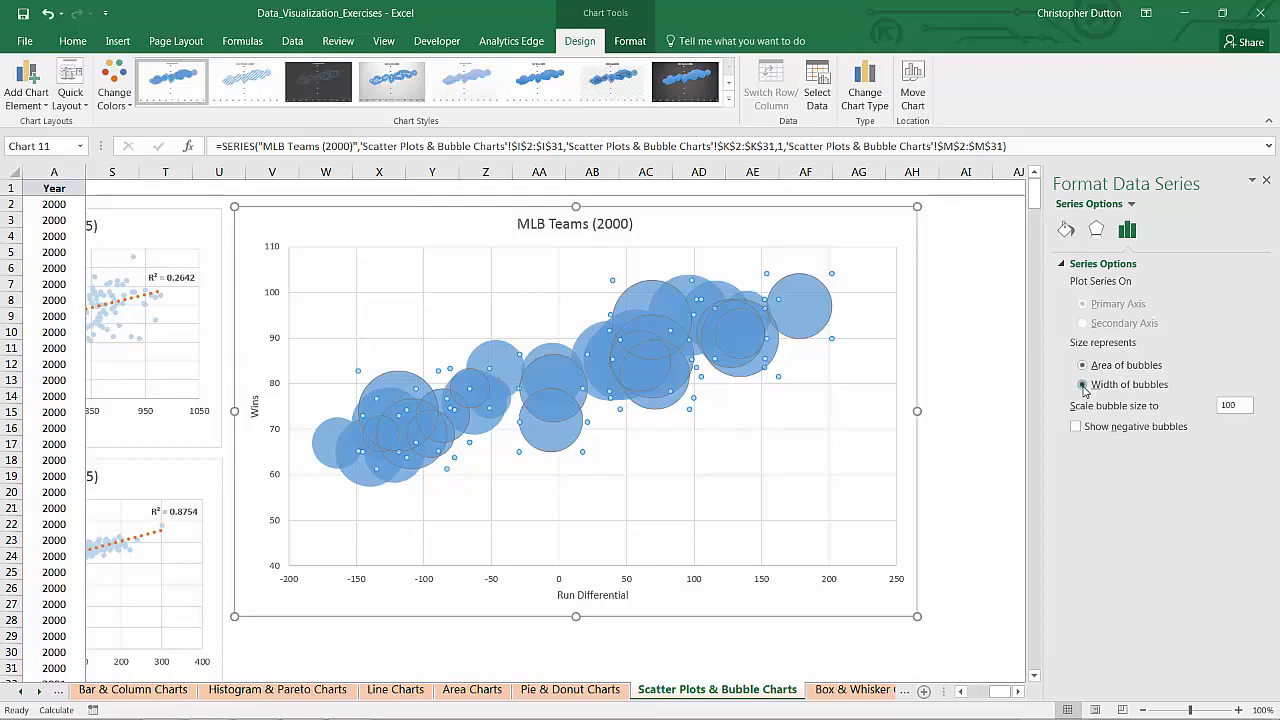
{"action": "left_click", "coordinate": [1082, 384]}
{"action": "type", "text": "50"}
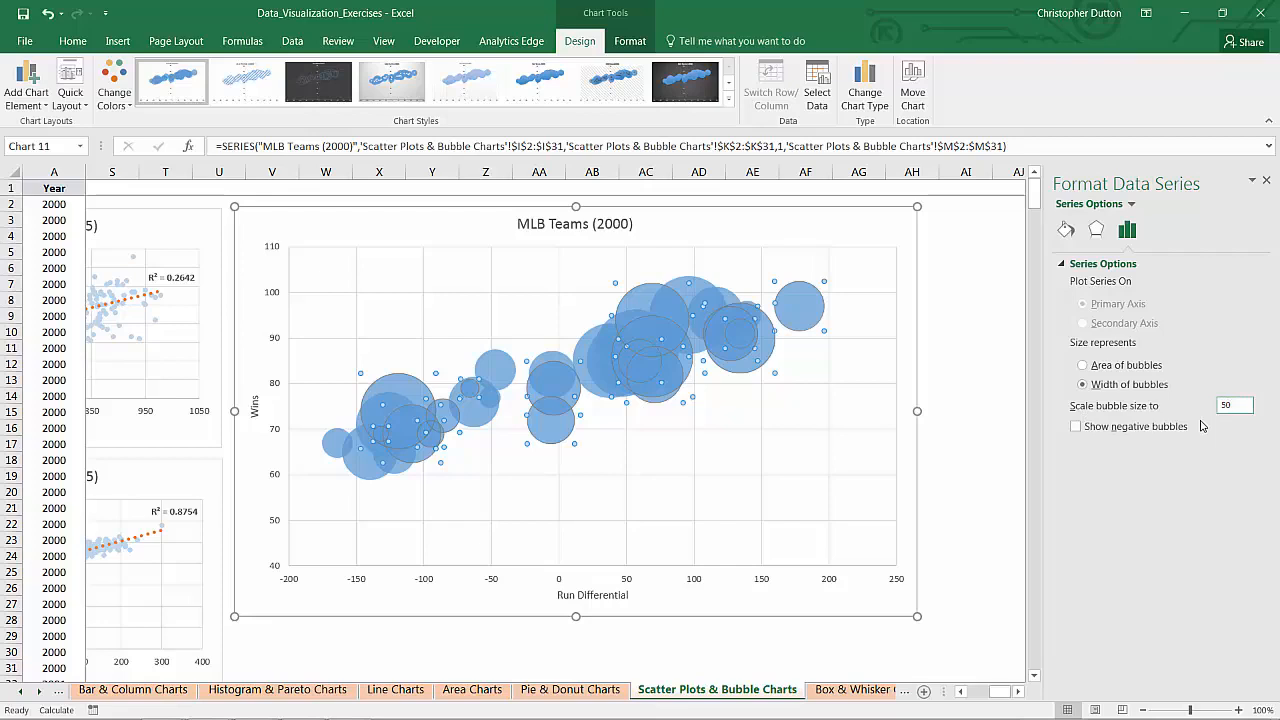
{"action": "left_click", "coordinate": [1082, 384]}
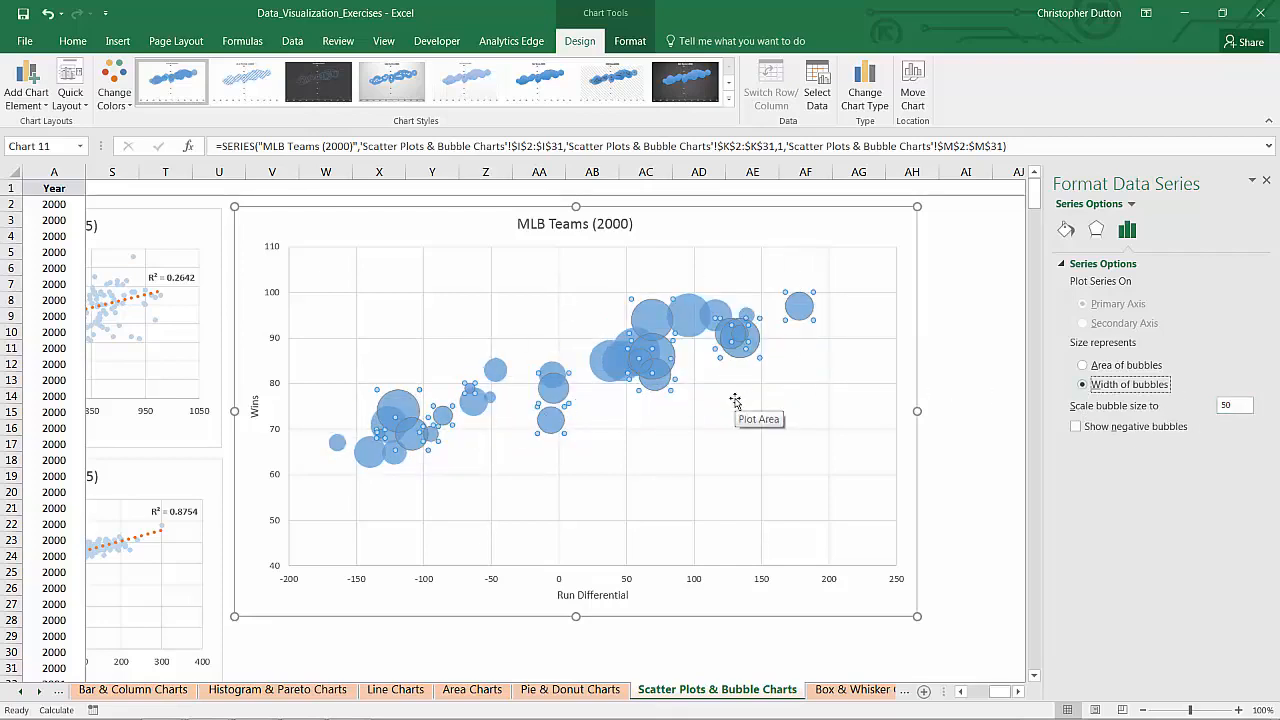
{"action": "mouse_move", "coordinate": [700, 348]}
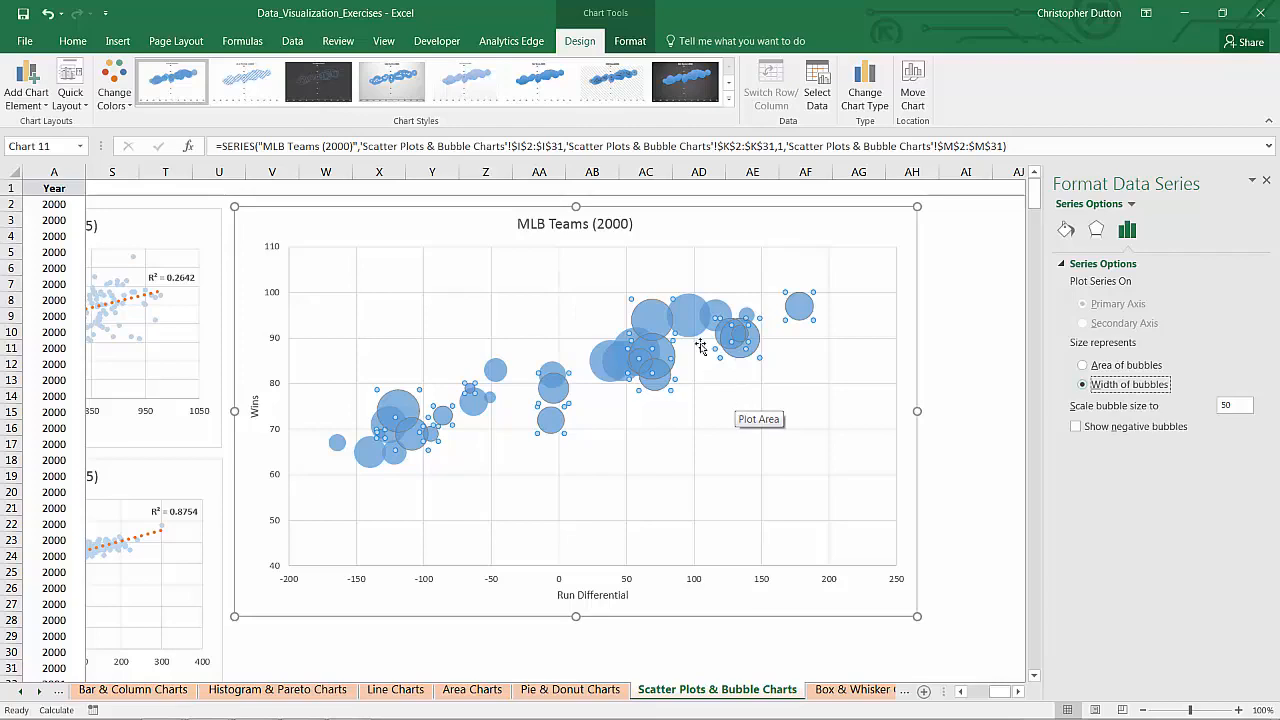
{"action": "mouse_move", "coordinate": [700, 352]}
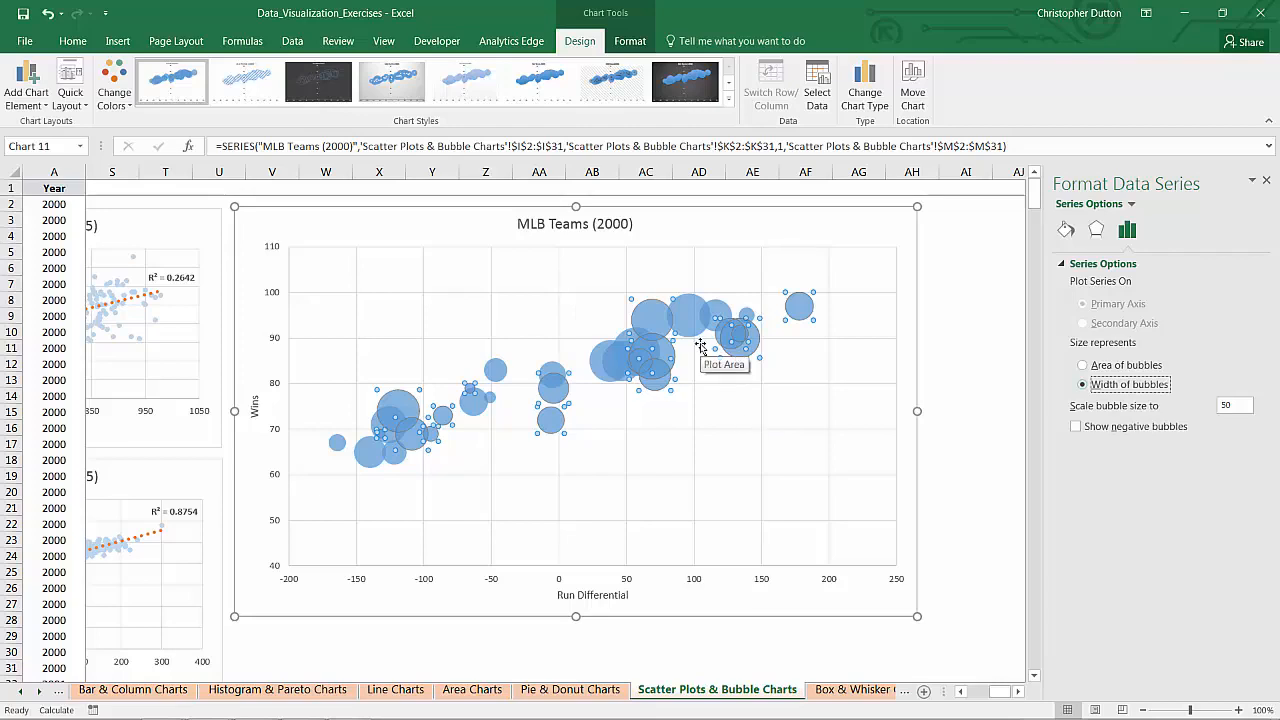
{"action": "mouse_move", "coordinate": [800, 304]}
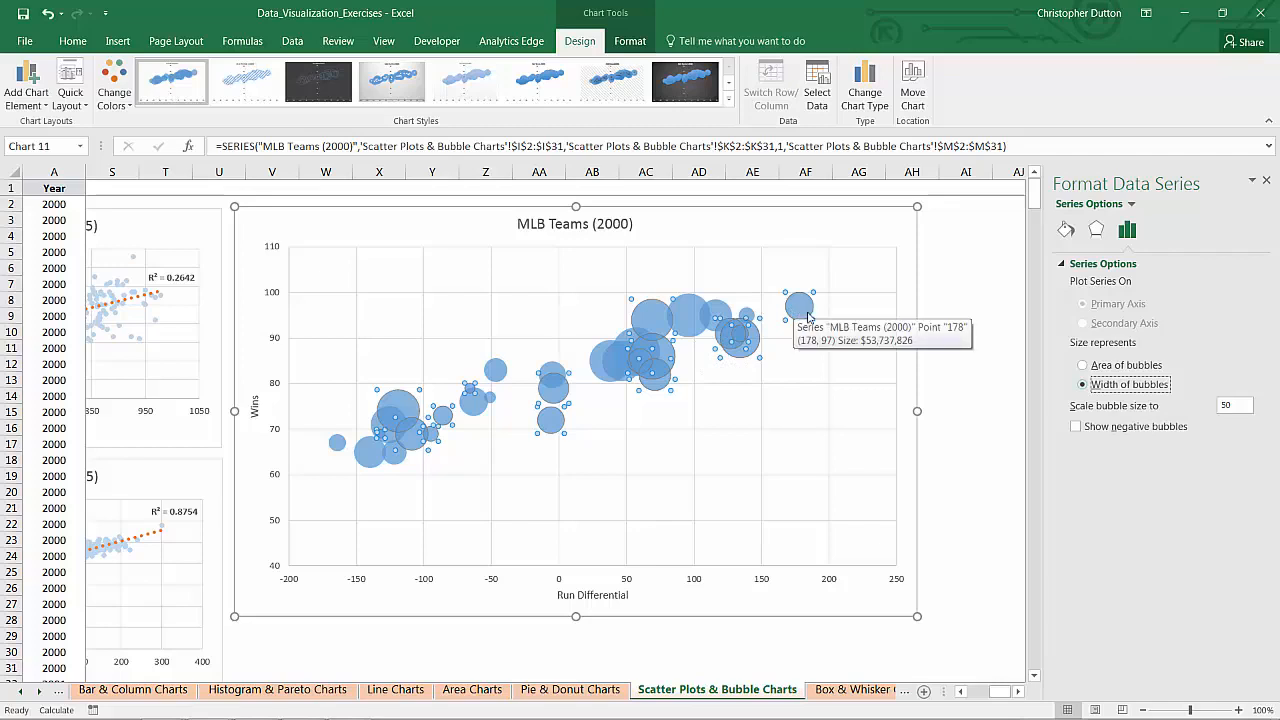
{"action": "mouse_move", "coordinate": [408, 402]}
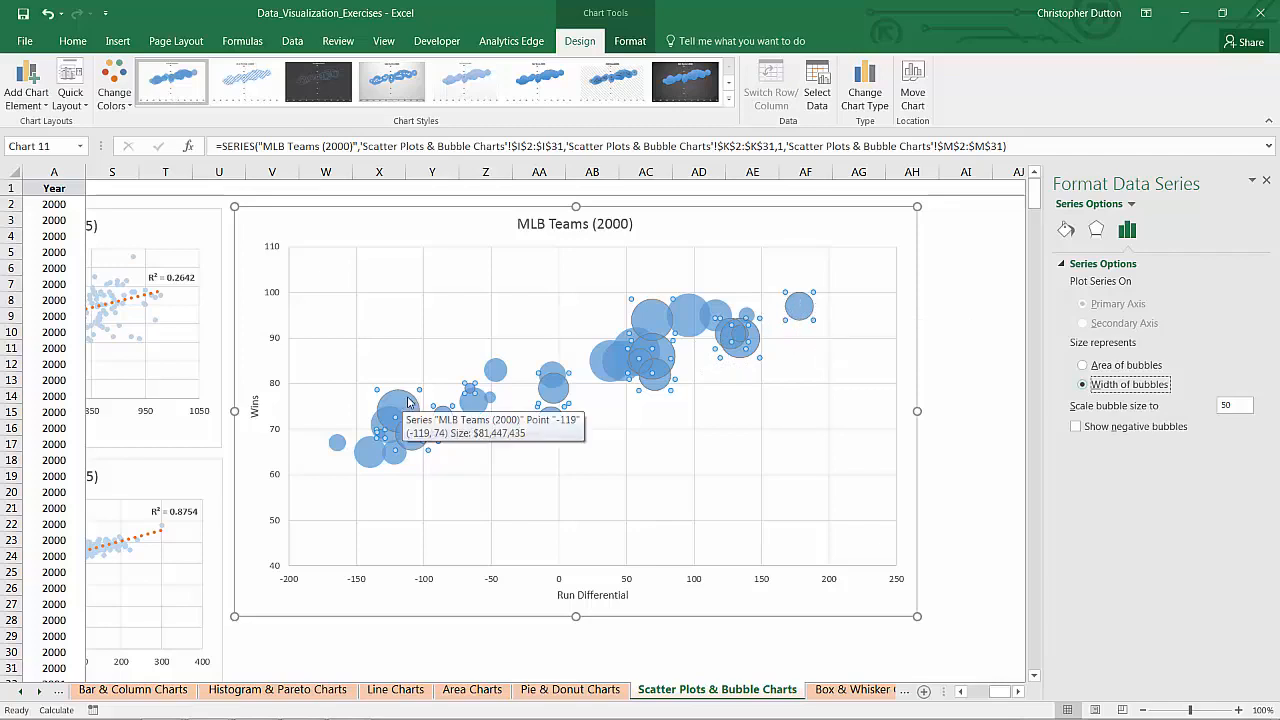
{"action": "mouse_move", "coordinate": [804, 312]}
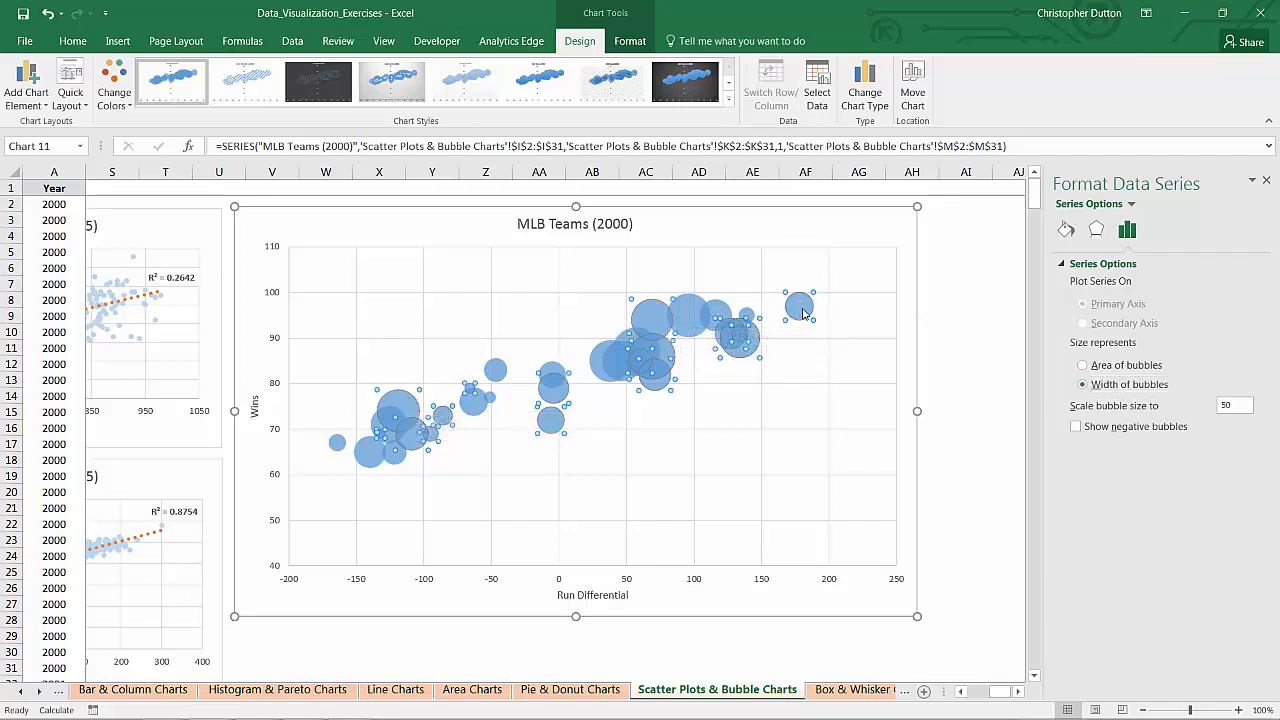
Add data labels to the bubbles, trying and removing the series name.
{"action": "right_click", "coordinate": [800, 304]}
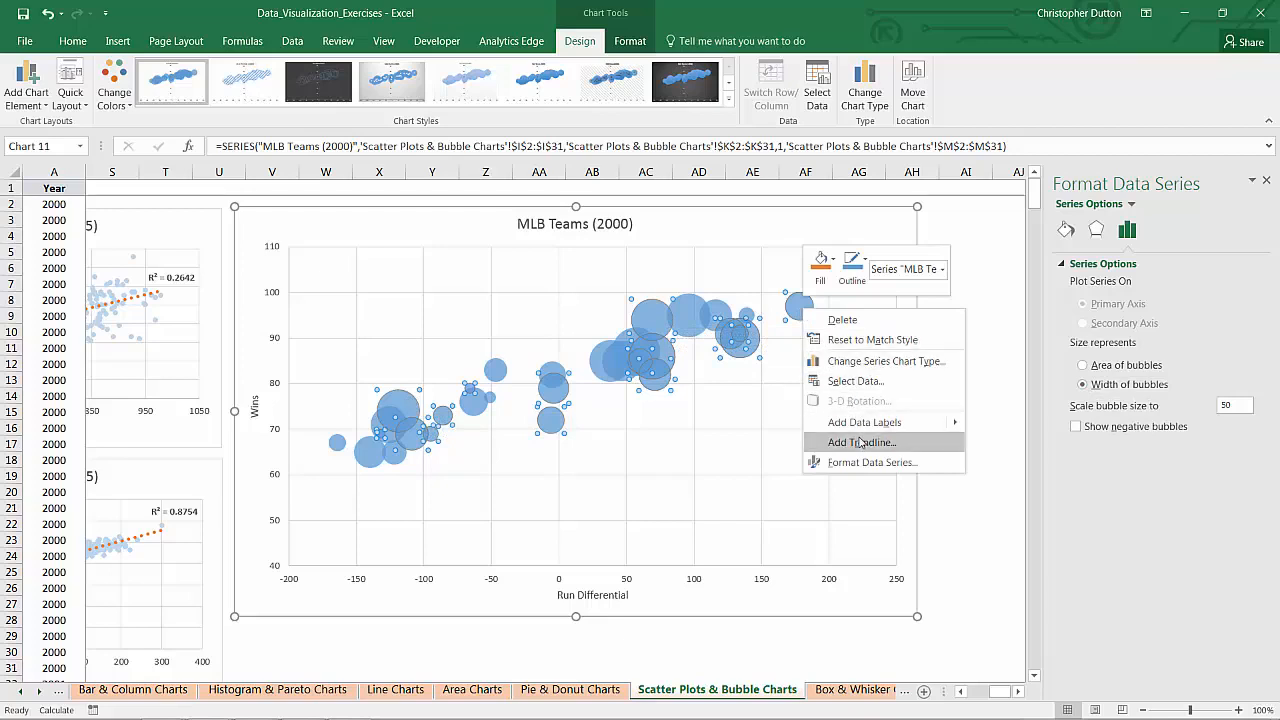
{"action": "left_click", "coordinate": [864, 420]}
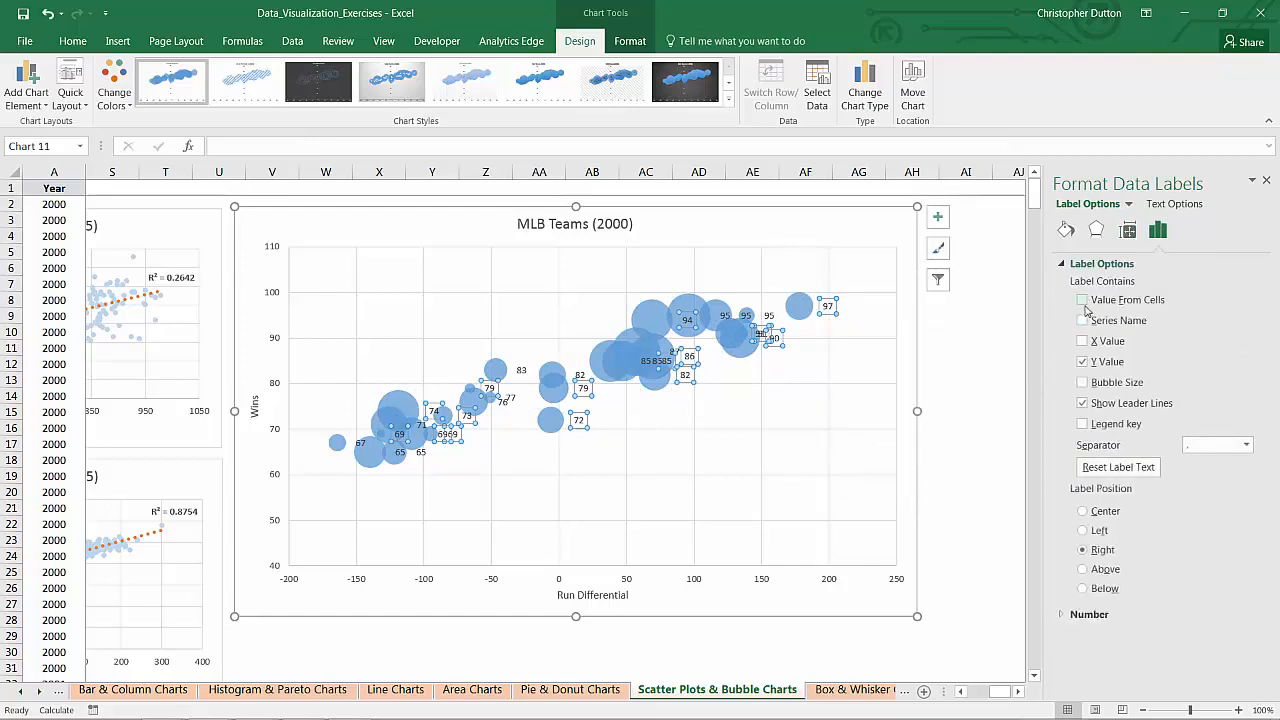
{"action": "left_click", "coordinate": [1082, 320]}
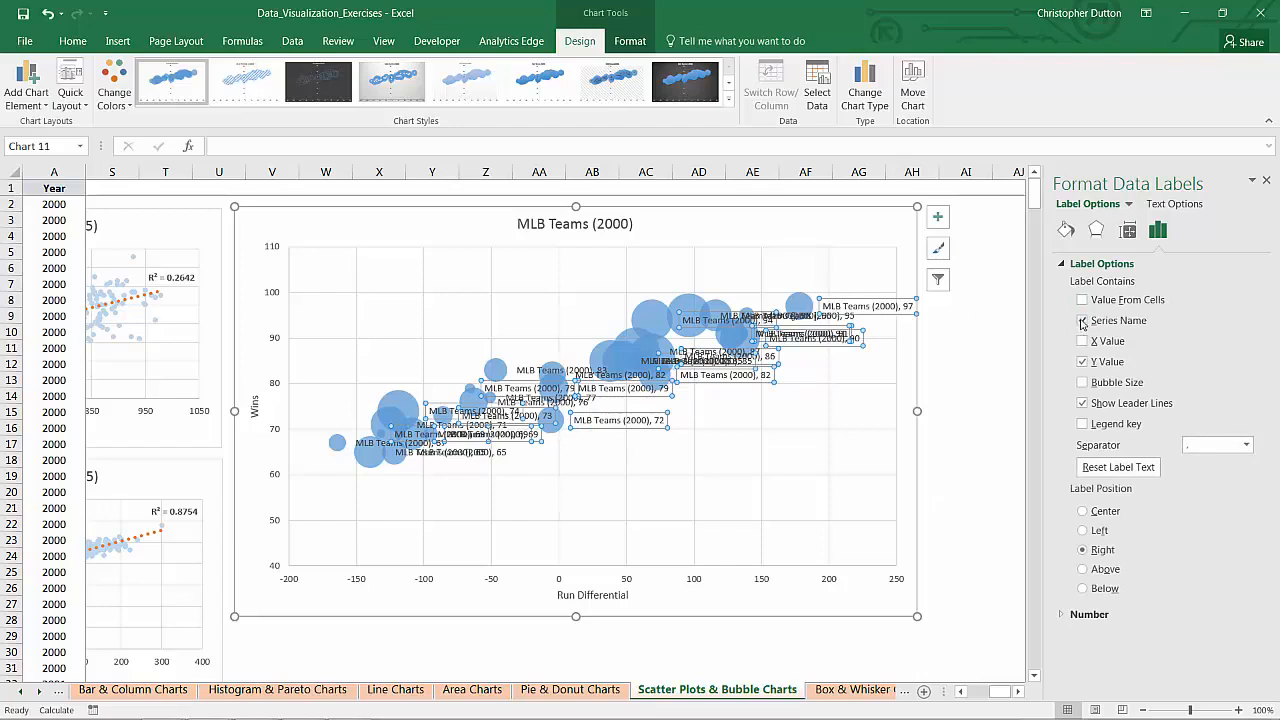
{"action": "left_click", "coordinate": [1082, 320]}
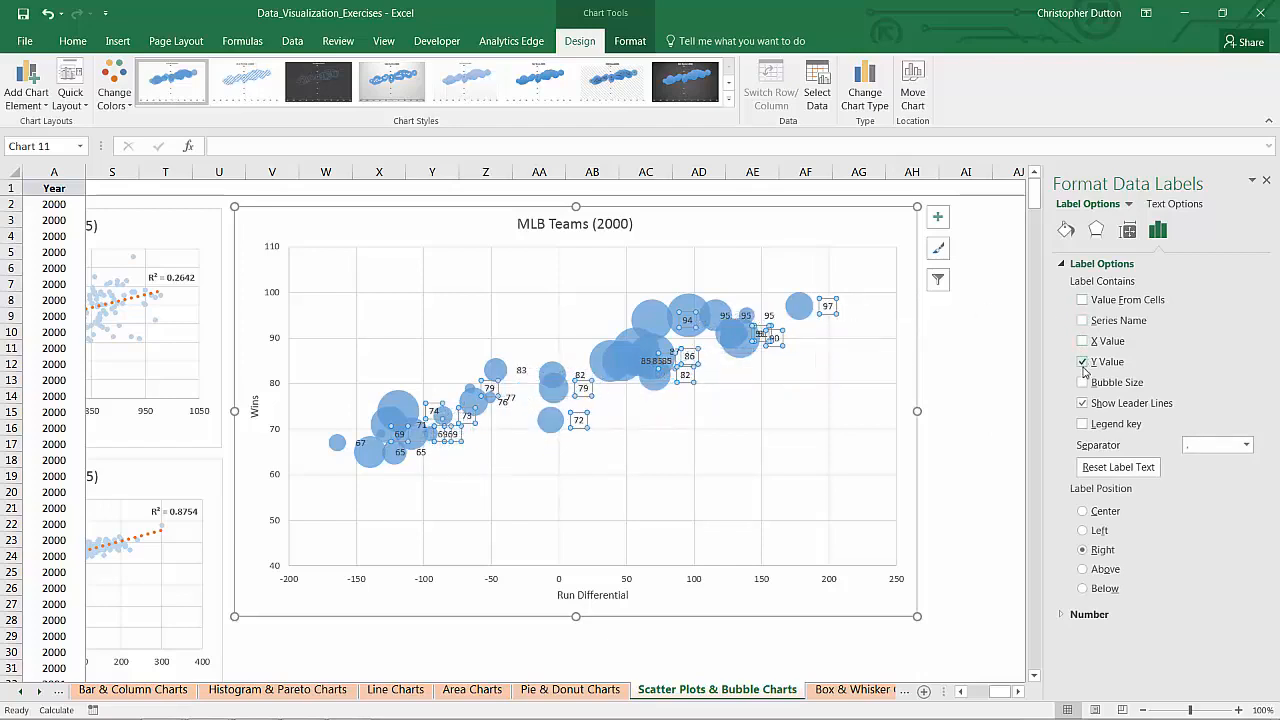
Drop bubble size and X value from labels and choose Value From Cells.
{"action": "left_click", "coordinate": [1082, 382]}
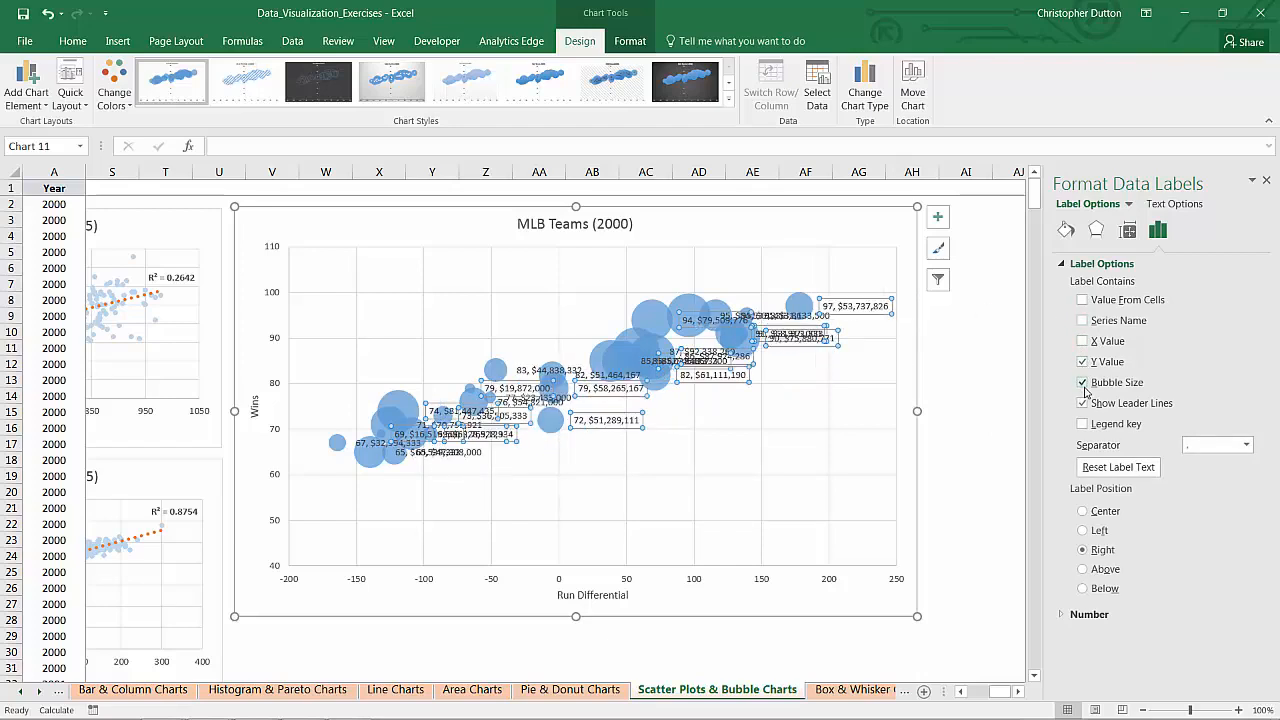
{"action": "left_click", "coordinate": [1082, 382]}
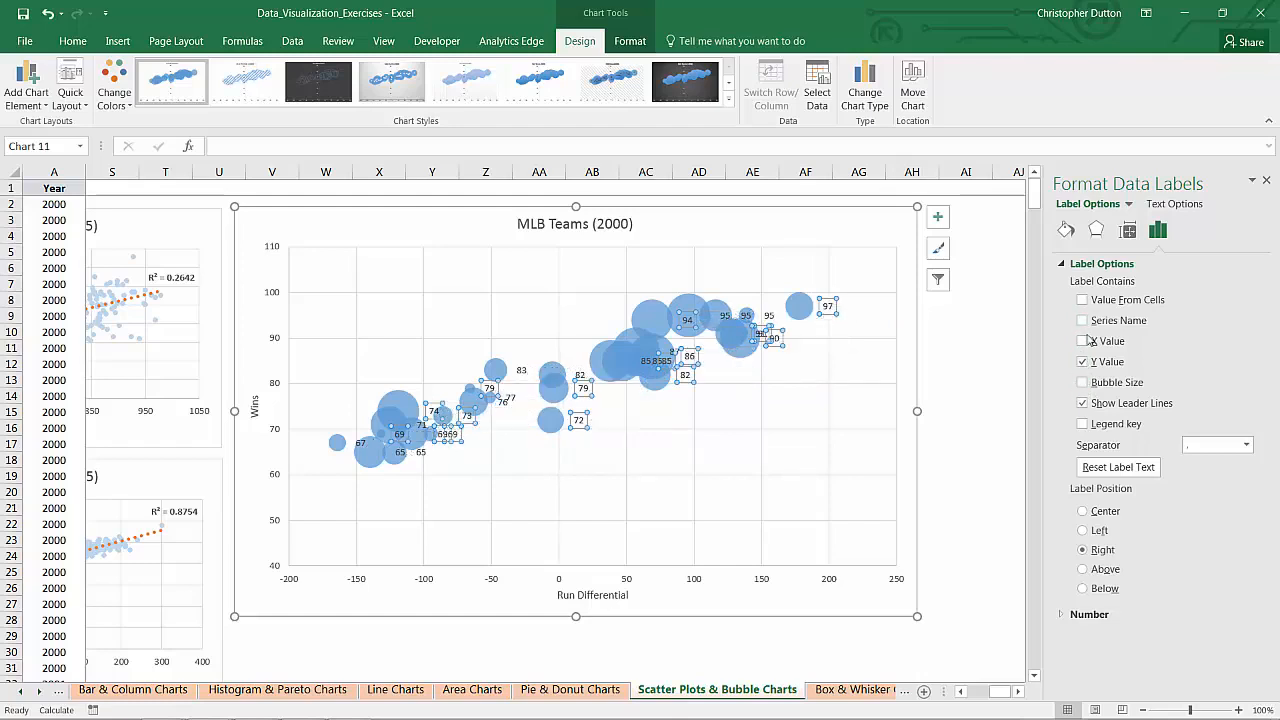
{"action": "left_click", "coordinate": [1082, 360]}
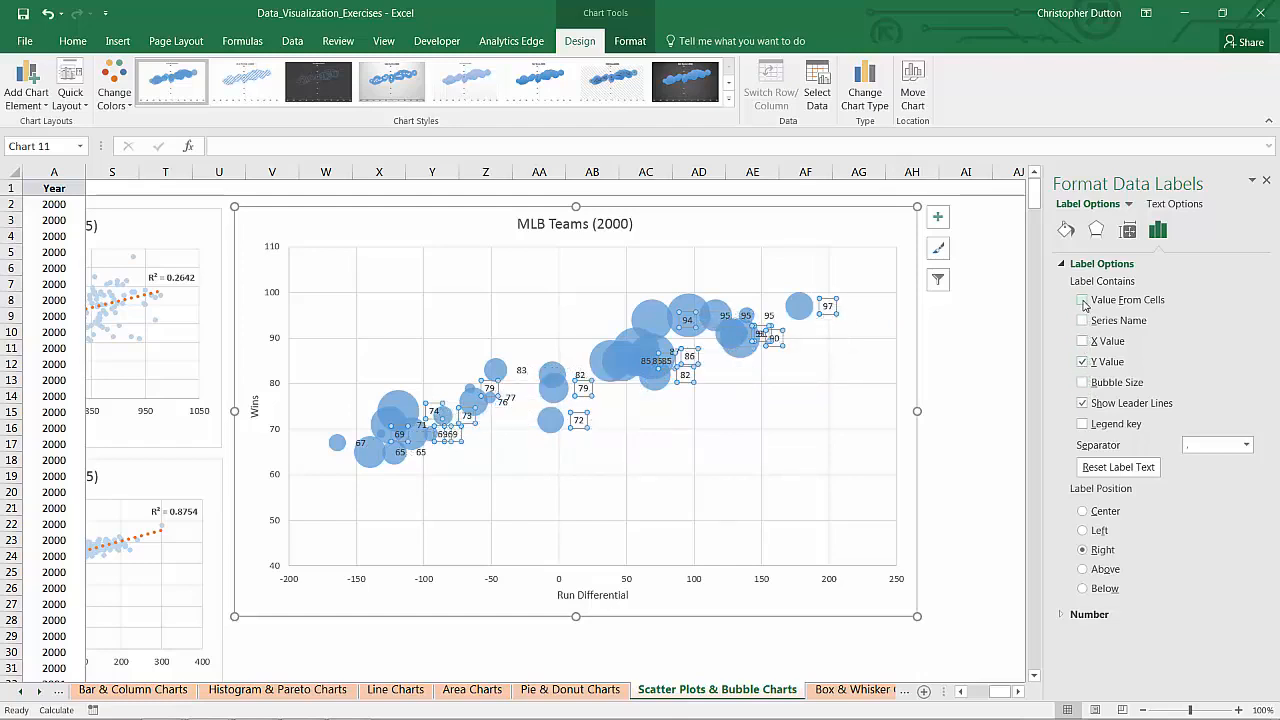
{"action": "left_click", "coordinate": [1082, 300]}
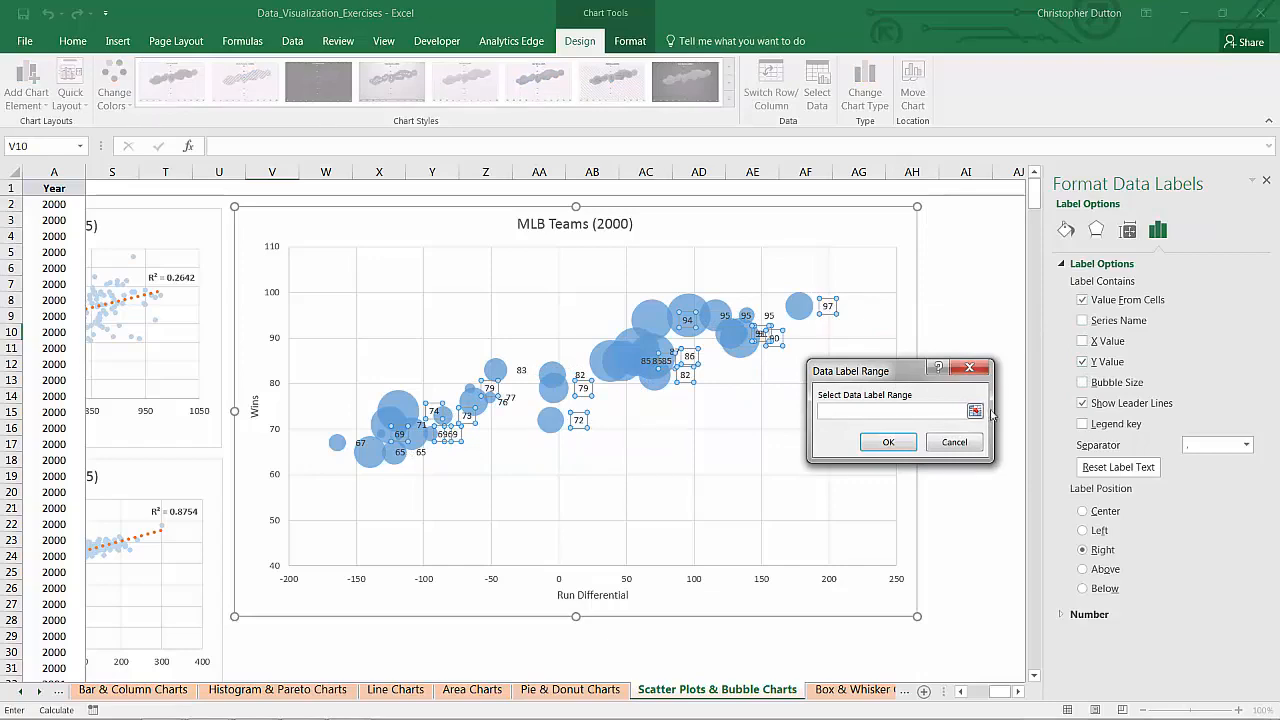
Select the TeamID column as the label range so bubbles show team codes.
{"action": "left_click", "coordinate": [976, 410]}
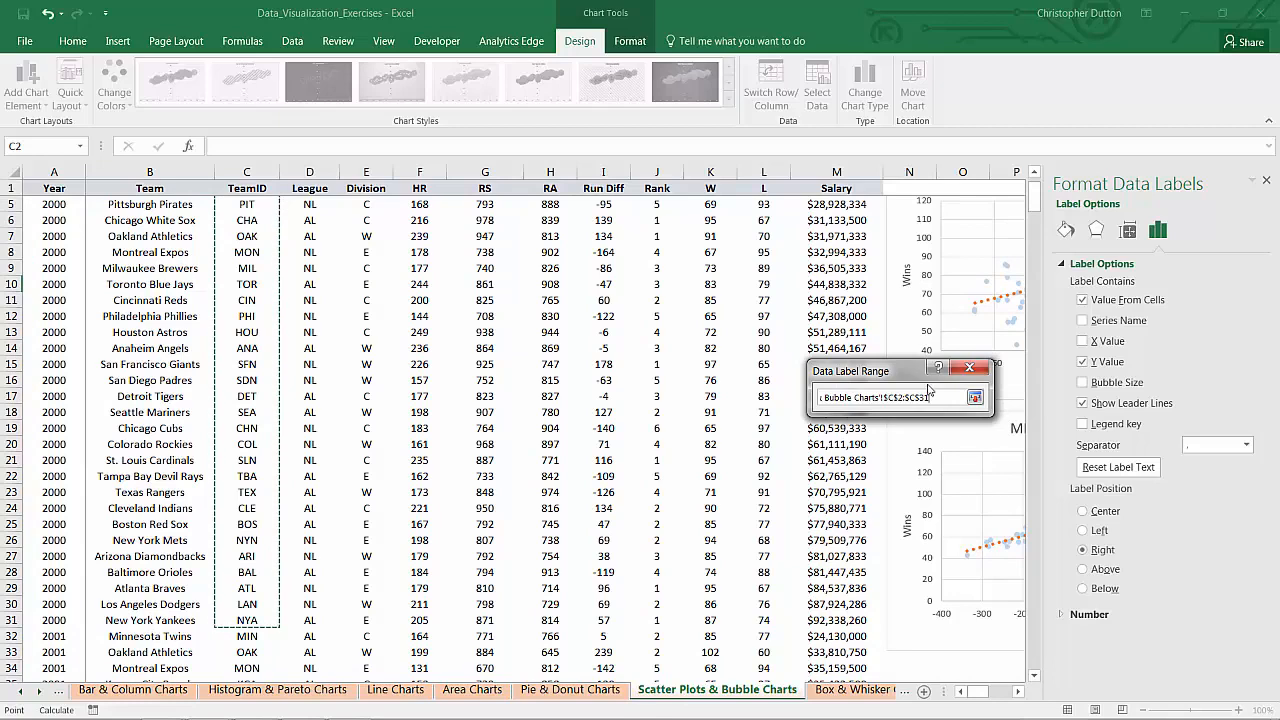
{"action": "left_click", "coordinate": [976, 396]}
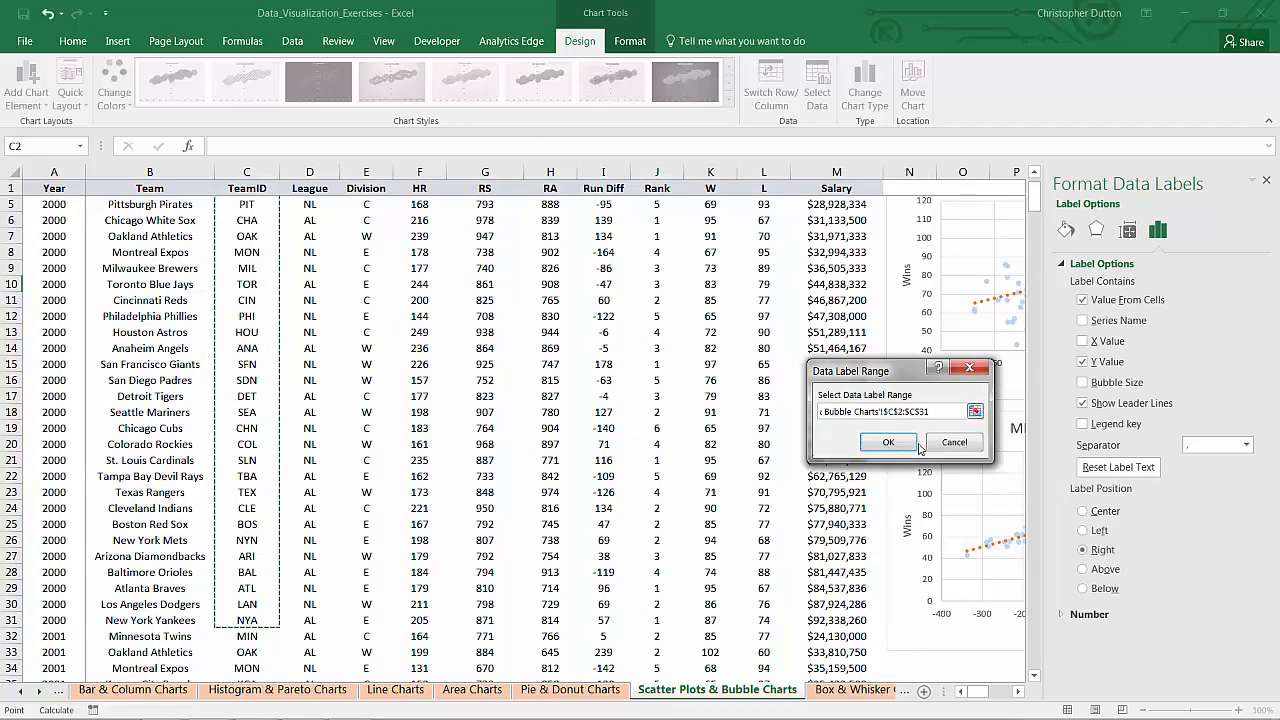
{"action": "left_click", "coordinate": [888, 442]}
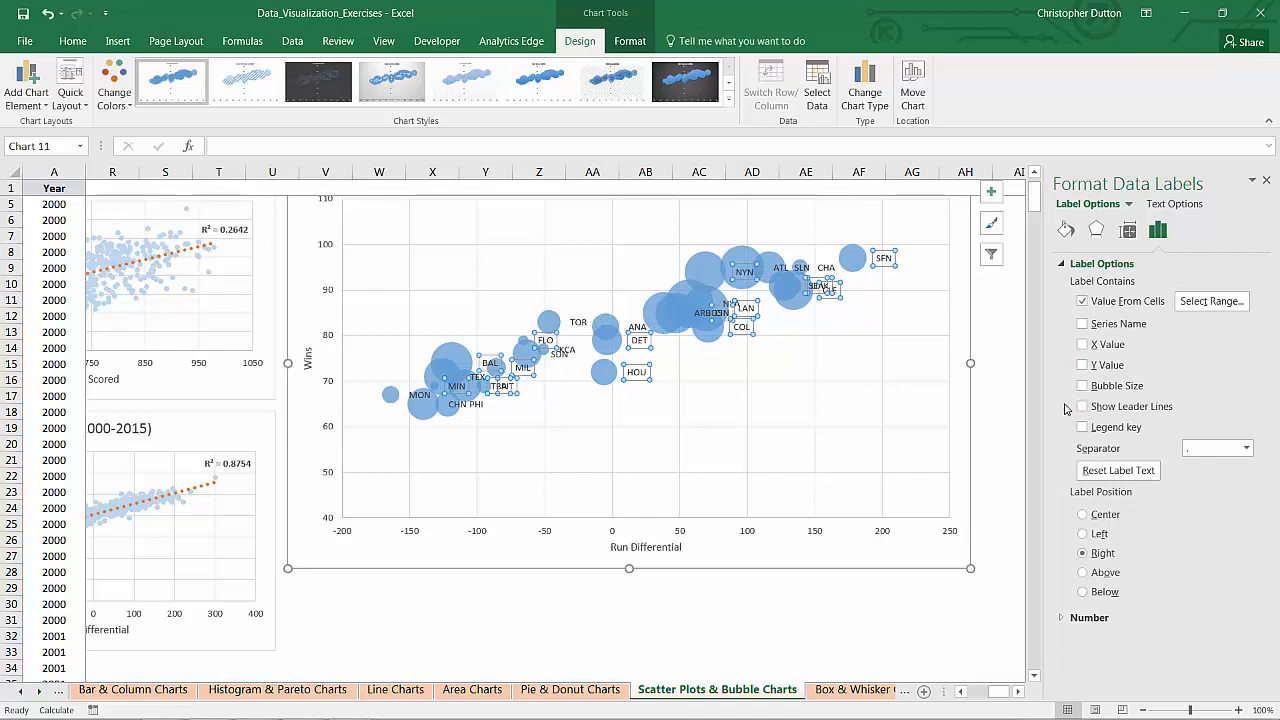
Set label position to Center, then select the bubble series.
{"action": "left_click", "coordinate": [1084, 514]}
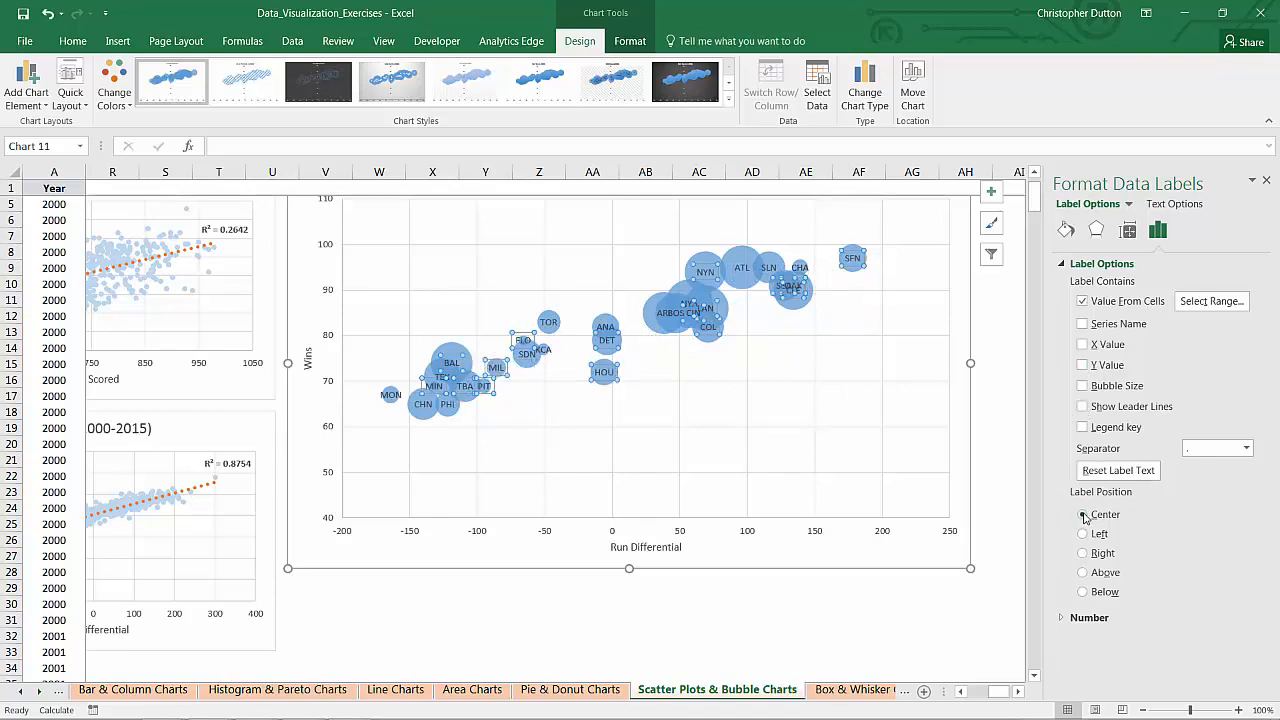
{"action": "left_click", "coordinate": [1082, 512]}
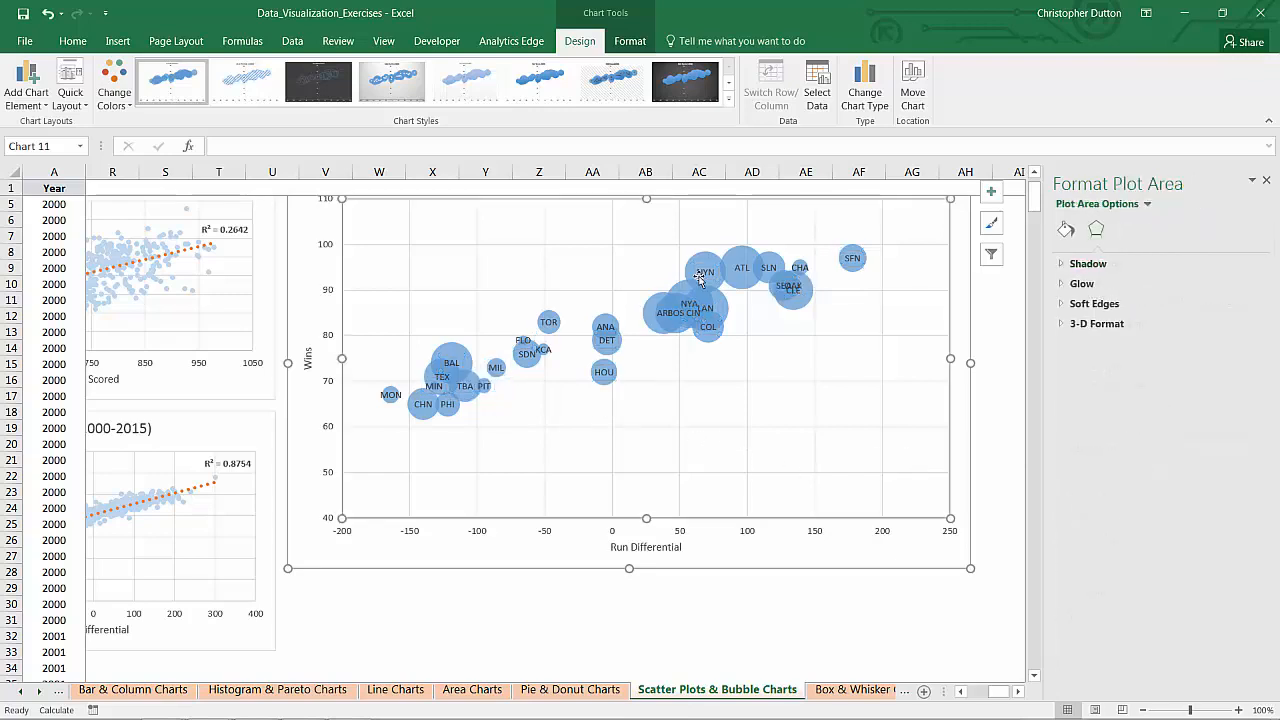
{"action": "mouse_move", "coordinate": [416, 344]}
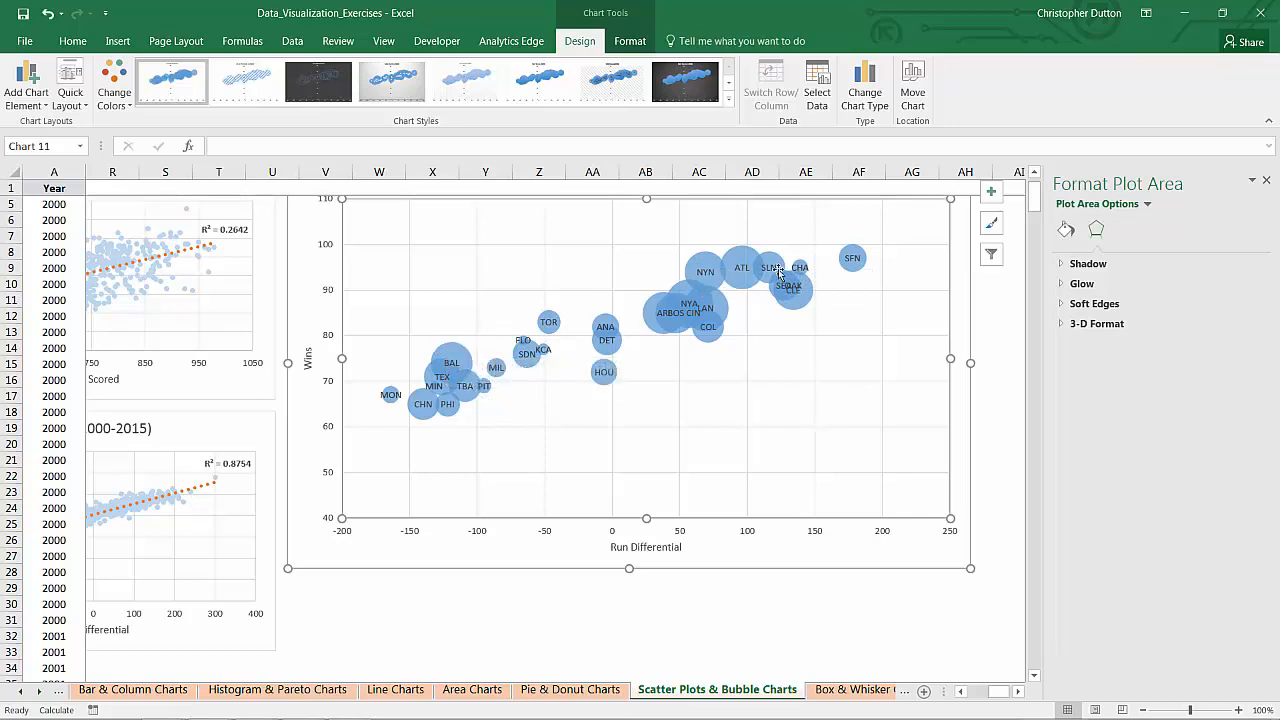
{"action": "left_click", "coordinate": [852, 258]}
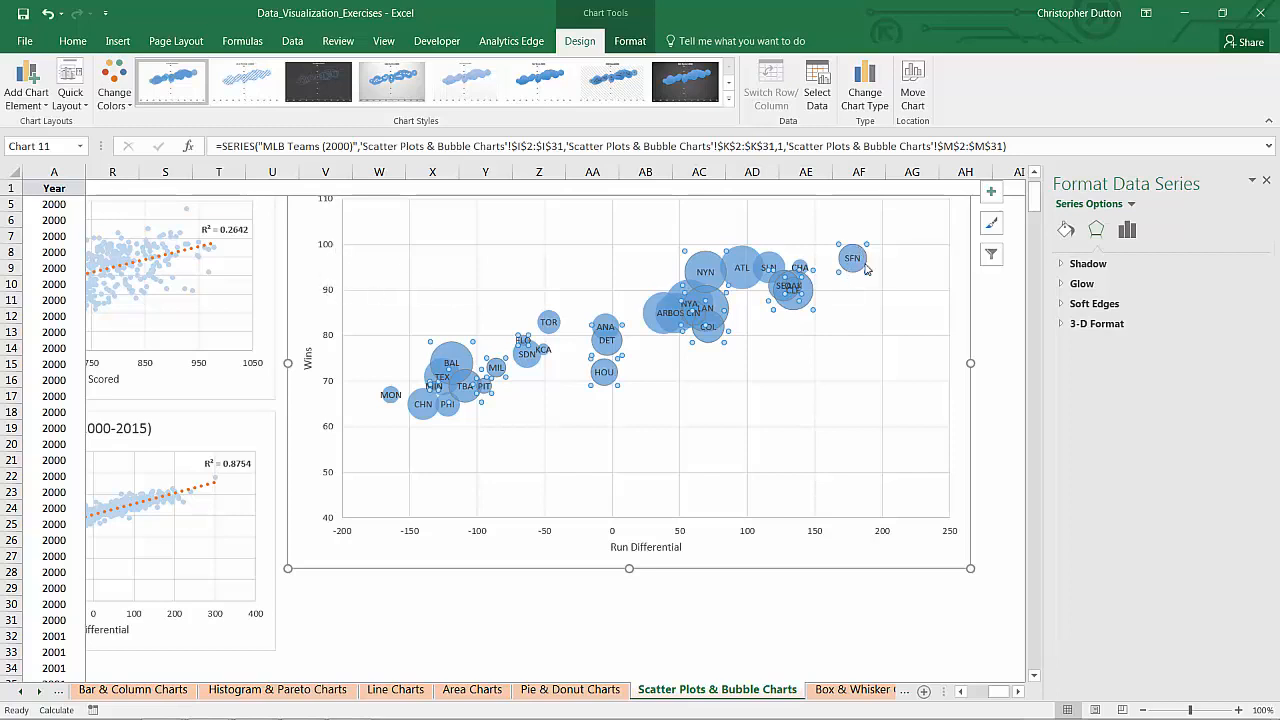
{"action": "mouse_move", "coordinate": [884, 256]}
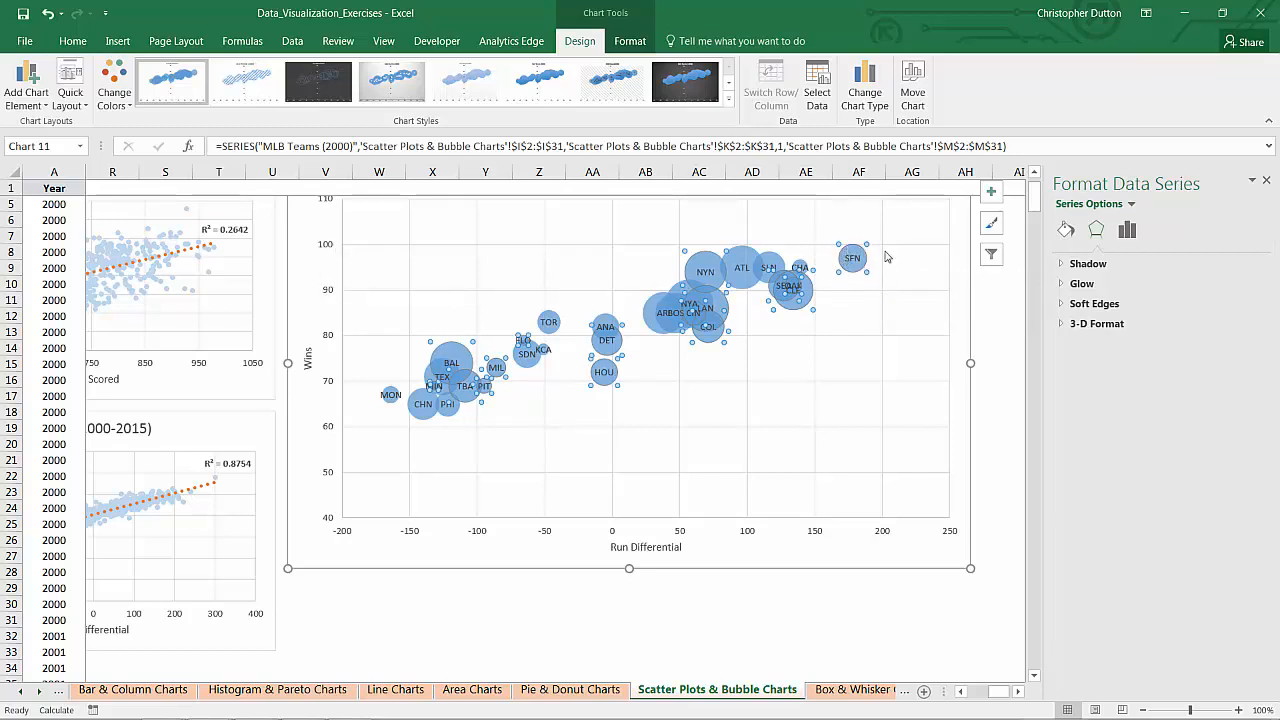
{"action": "mouse_move", "coordinate": [852, 266]}
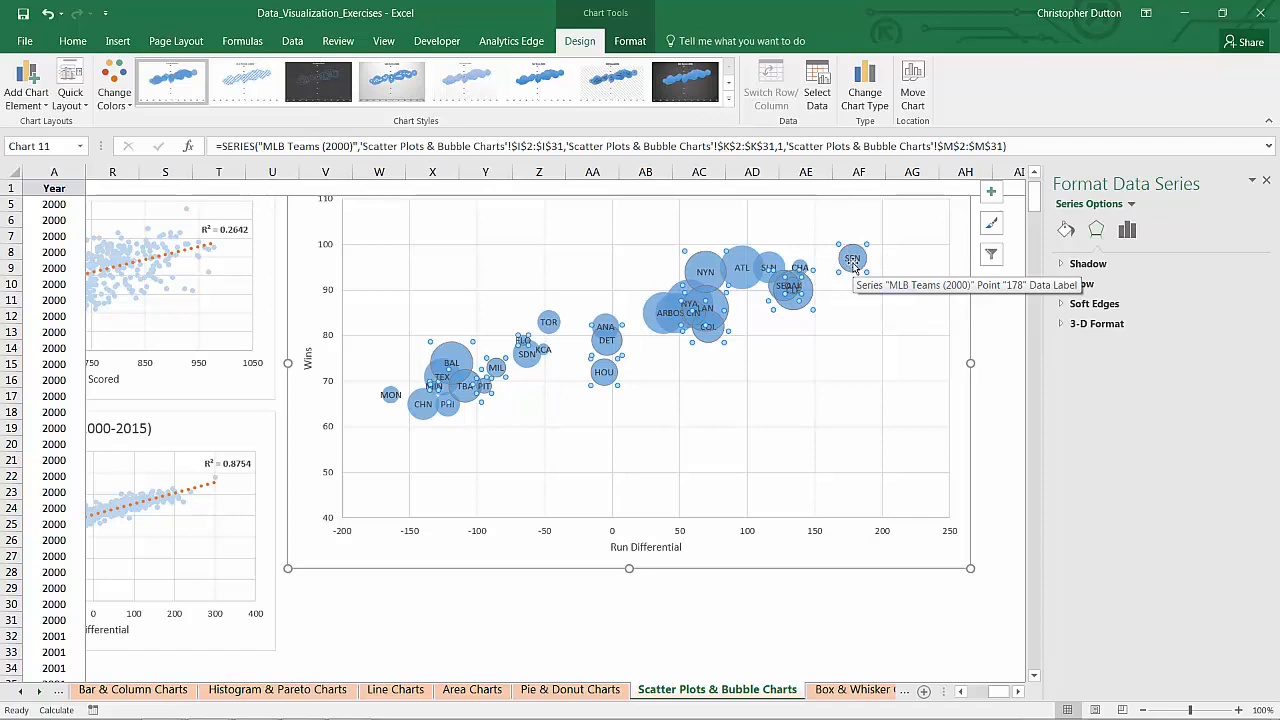
Add a linear trendline styled as a thicker solid orange line.
{"action": "right_click", "coordinate": [850, 264]}
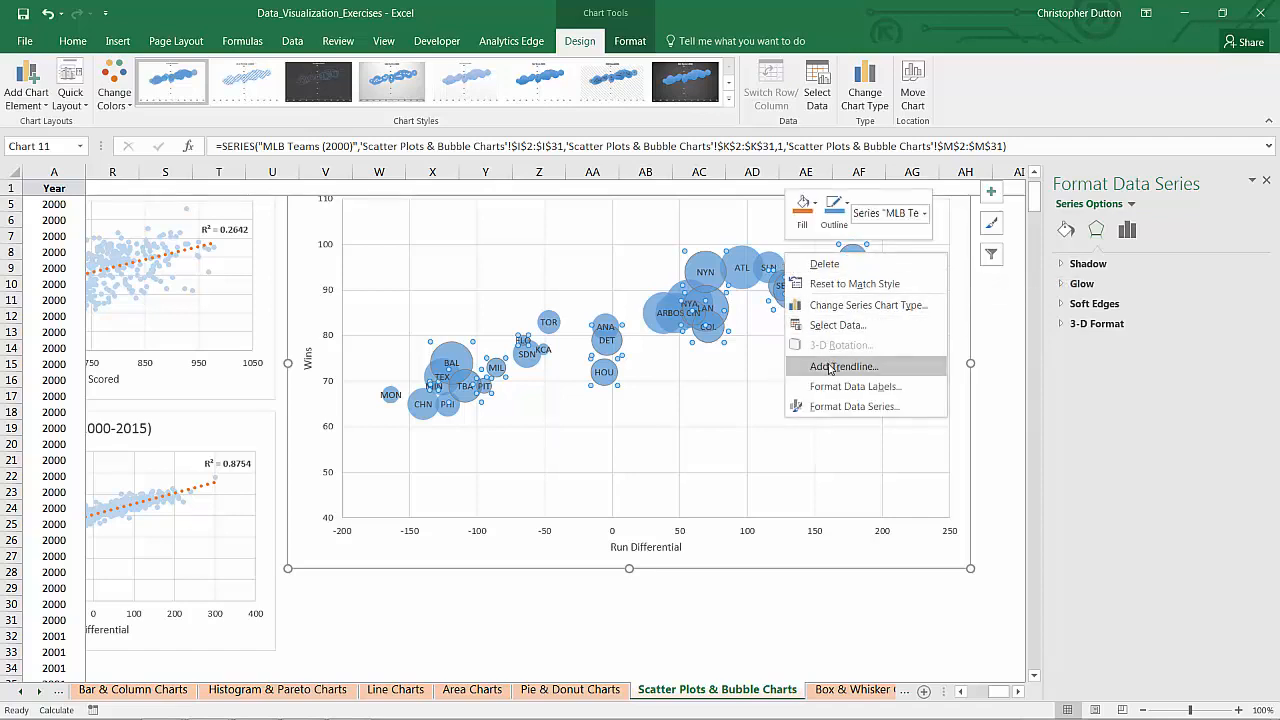
{"action": "left_click", "coordinate": [840, 366]}
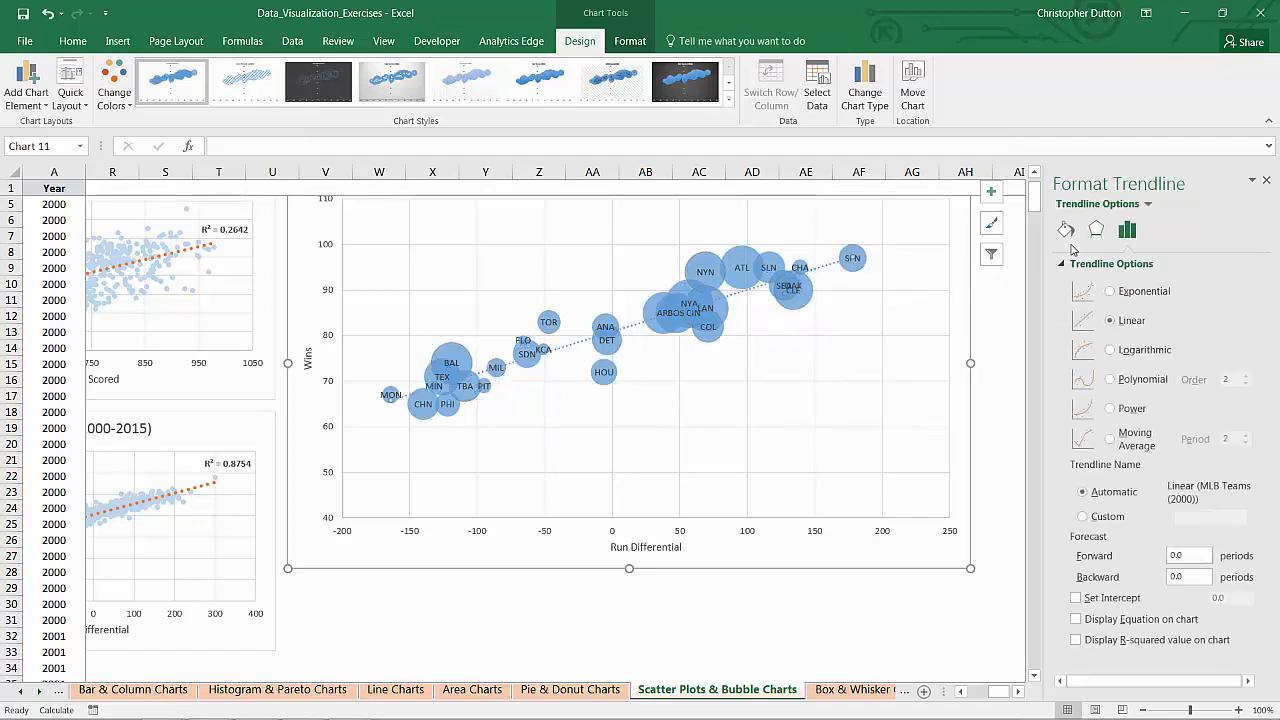
{"action": "left_click", "coordinate": [1064, 230]}
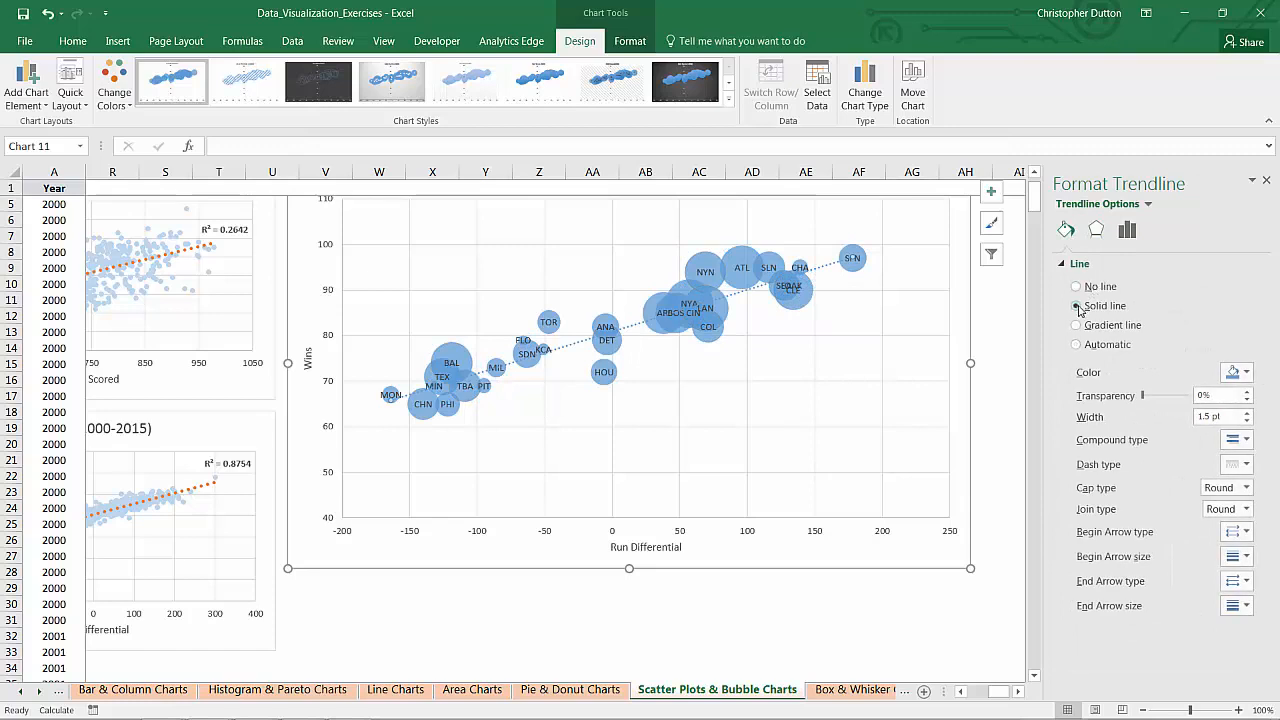
{"action": "left_click", "coordinate": [1248, 412]}
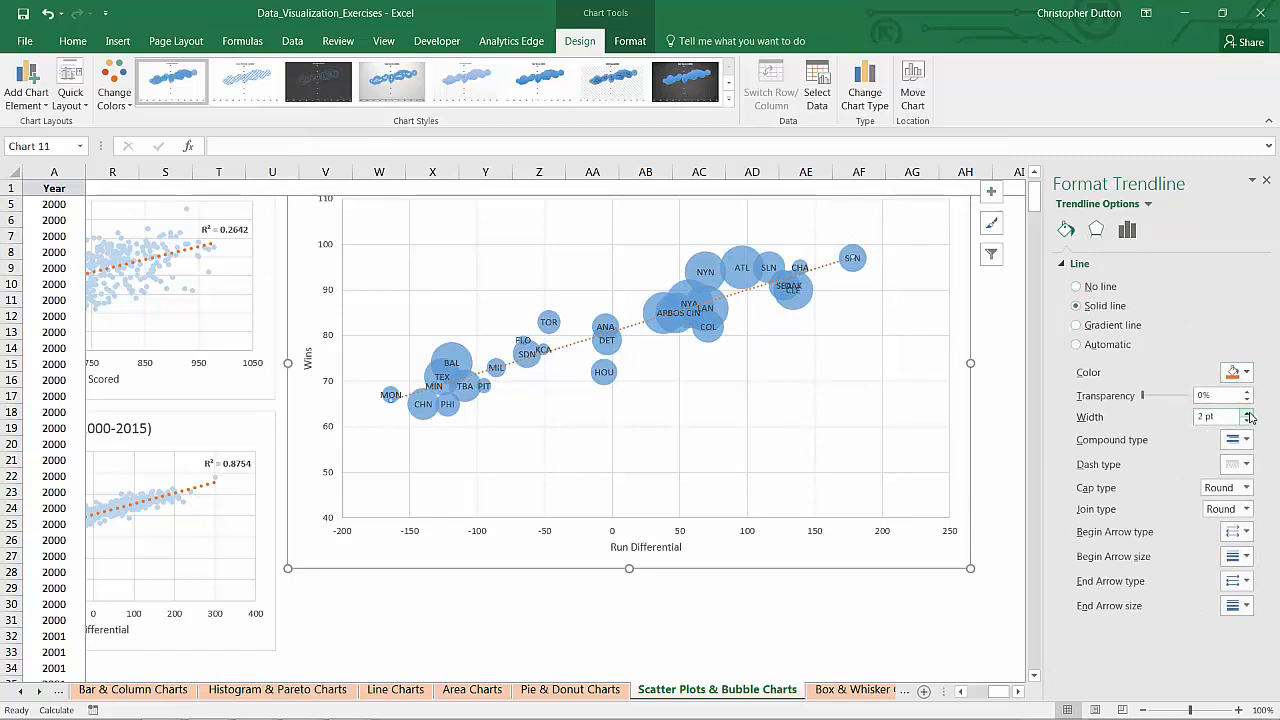
{"action": "left_click", "coordinate": [1248, 412]}
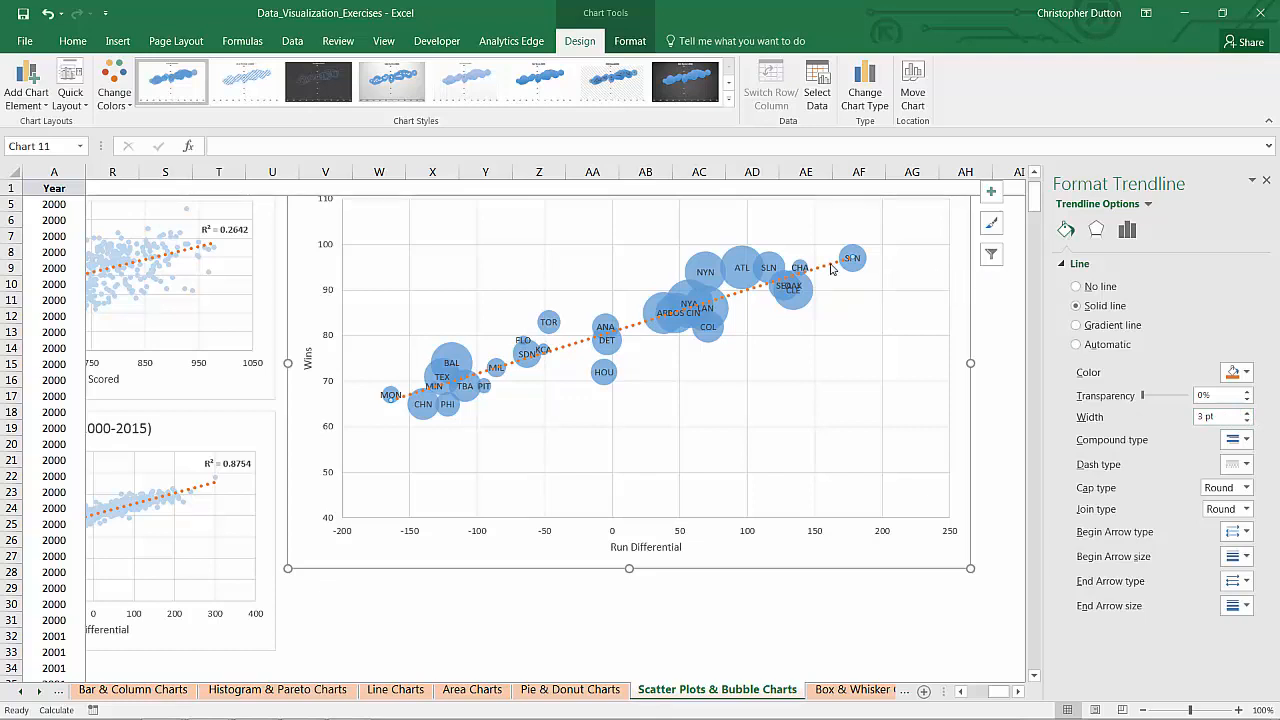
Display the R² value and move its label to the chart's upper right.
{"action": "left_click", "coordinate": [1128, 230]}
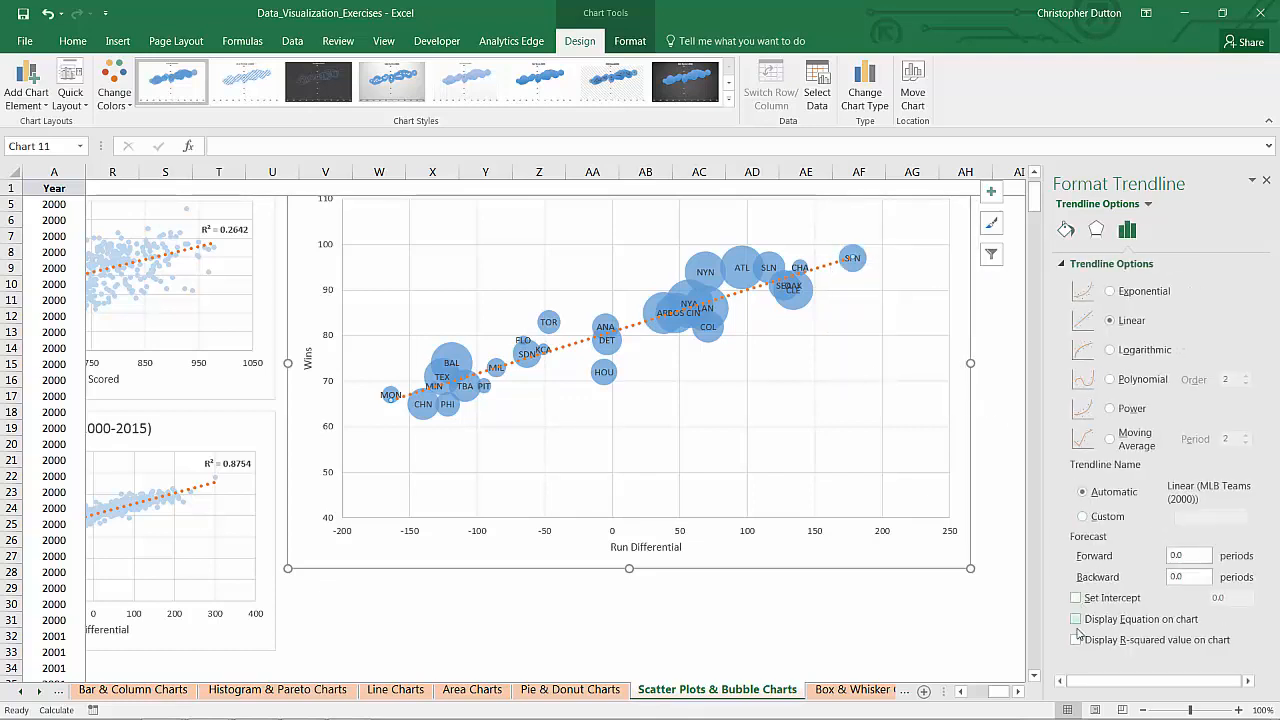
{"action": "left_click", "coordinate": [1076, 640]}
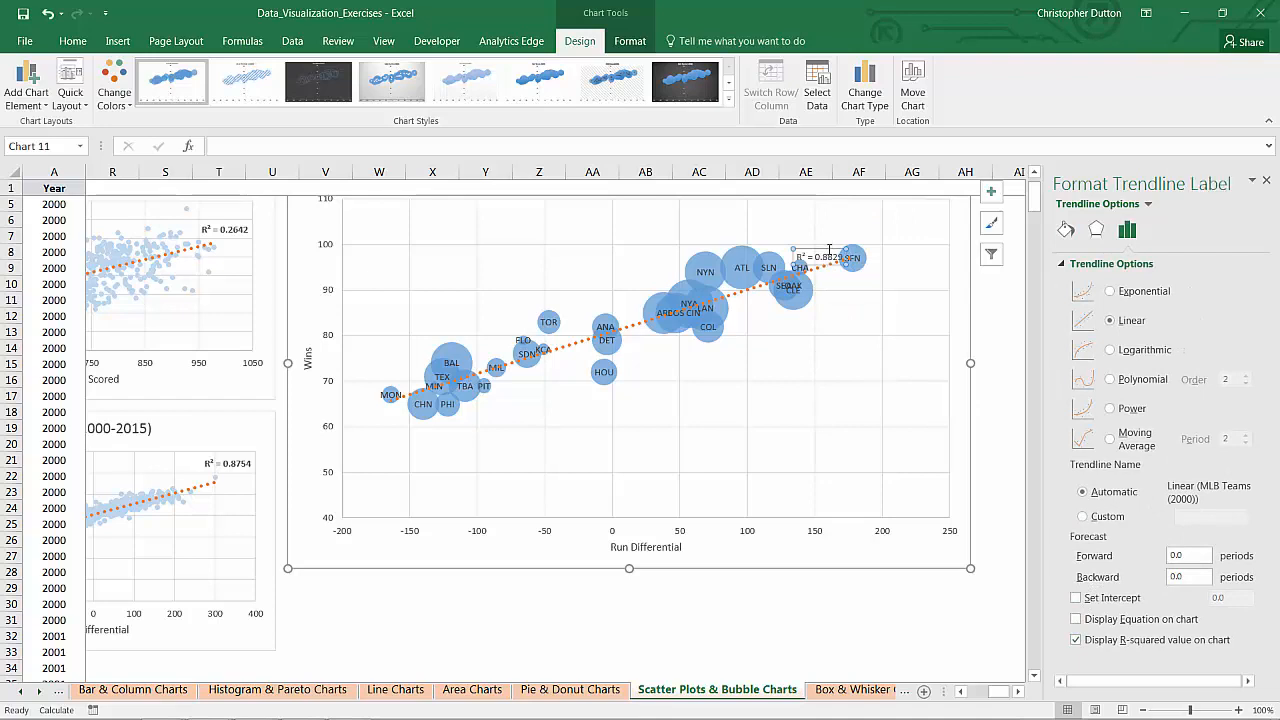
{"action": "left_click", "coordinate": [1128, 230]}
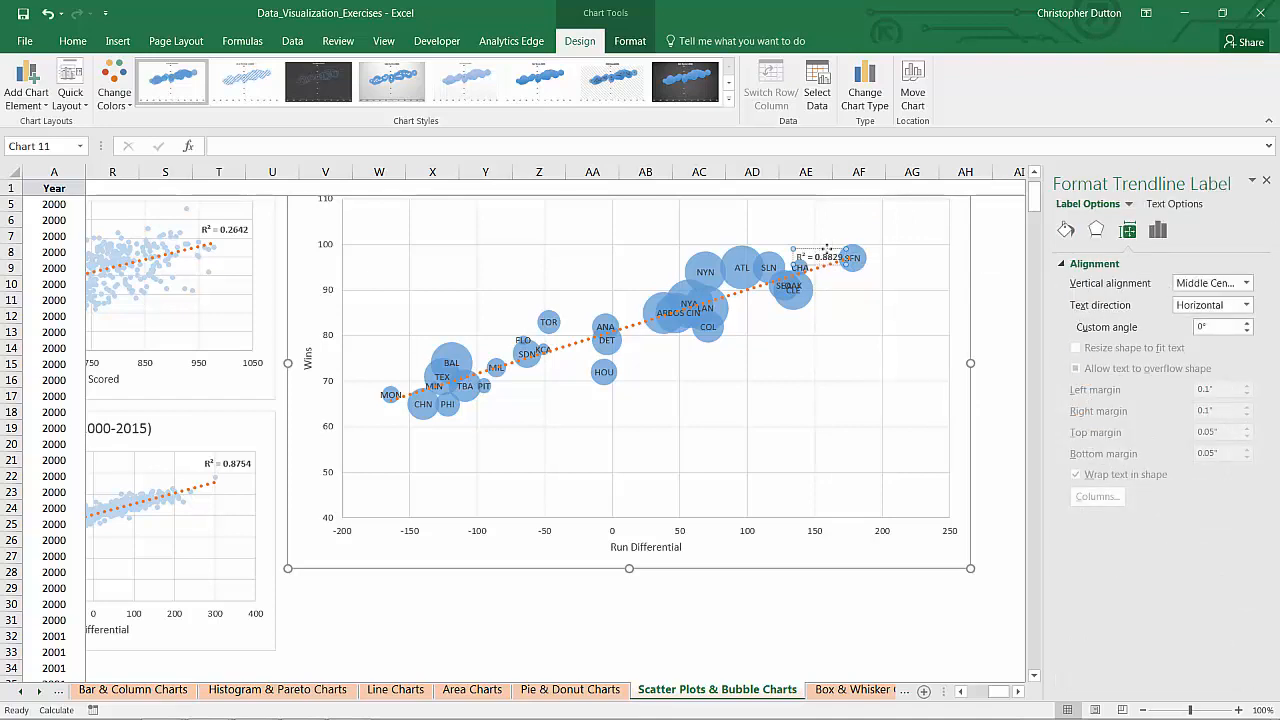
{"action": "left_click_drag", "start_coordinate": [824, 256], "coordinate": [852, 228]}
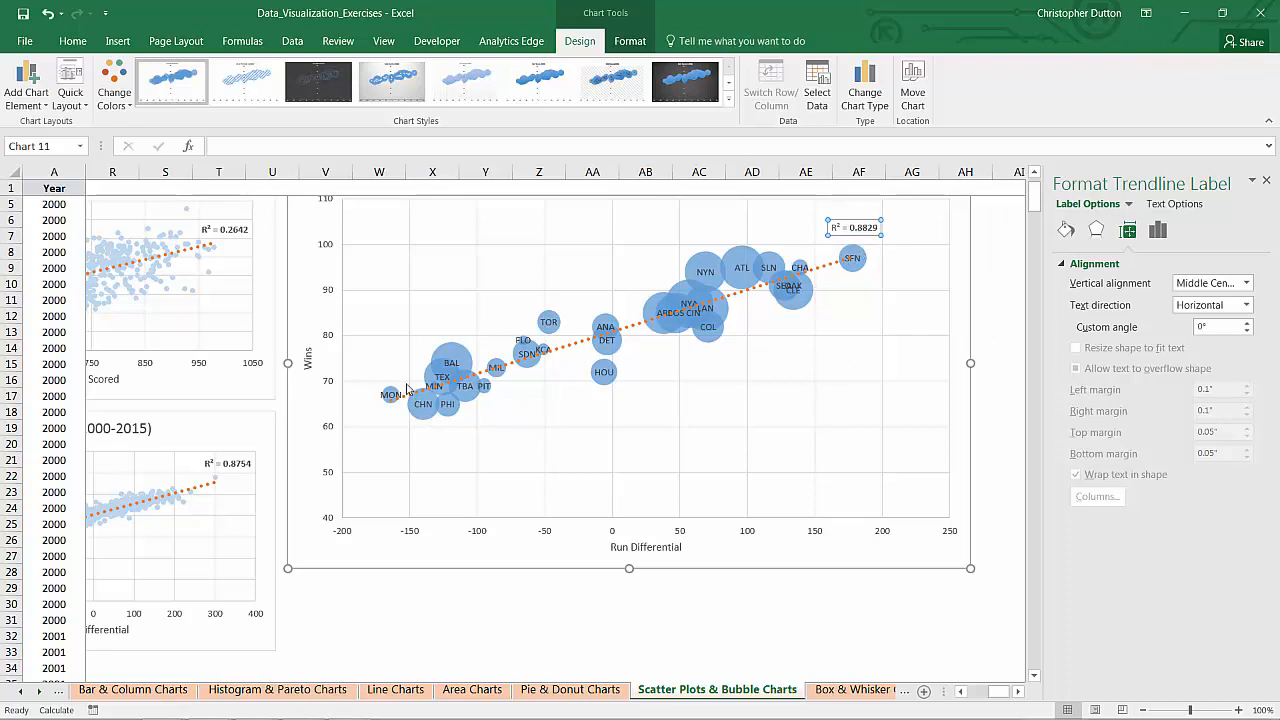
{"action": "left_click", "coordinate": [804, 620]}
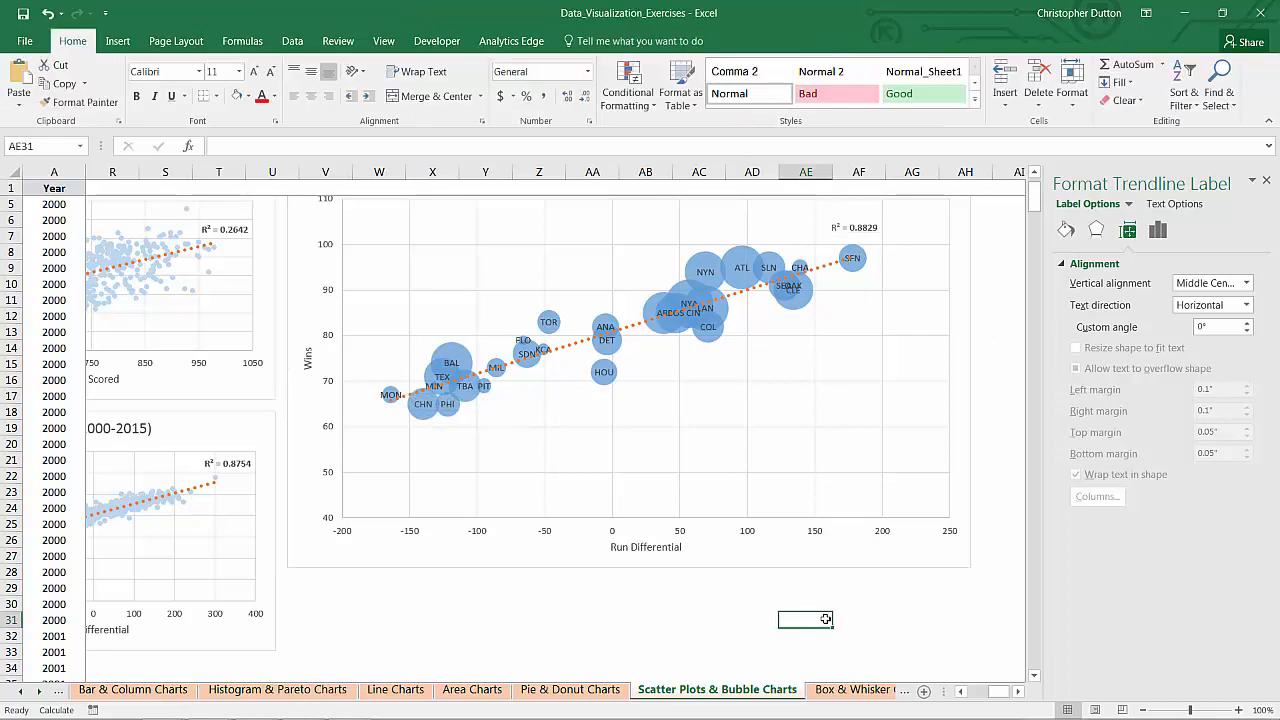